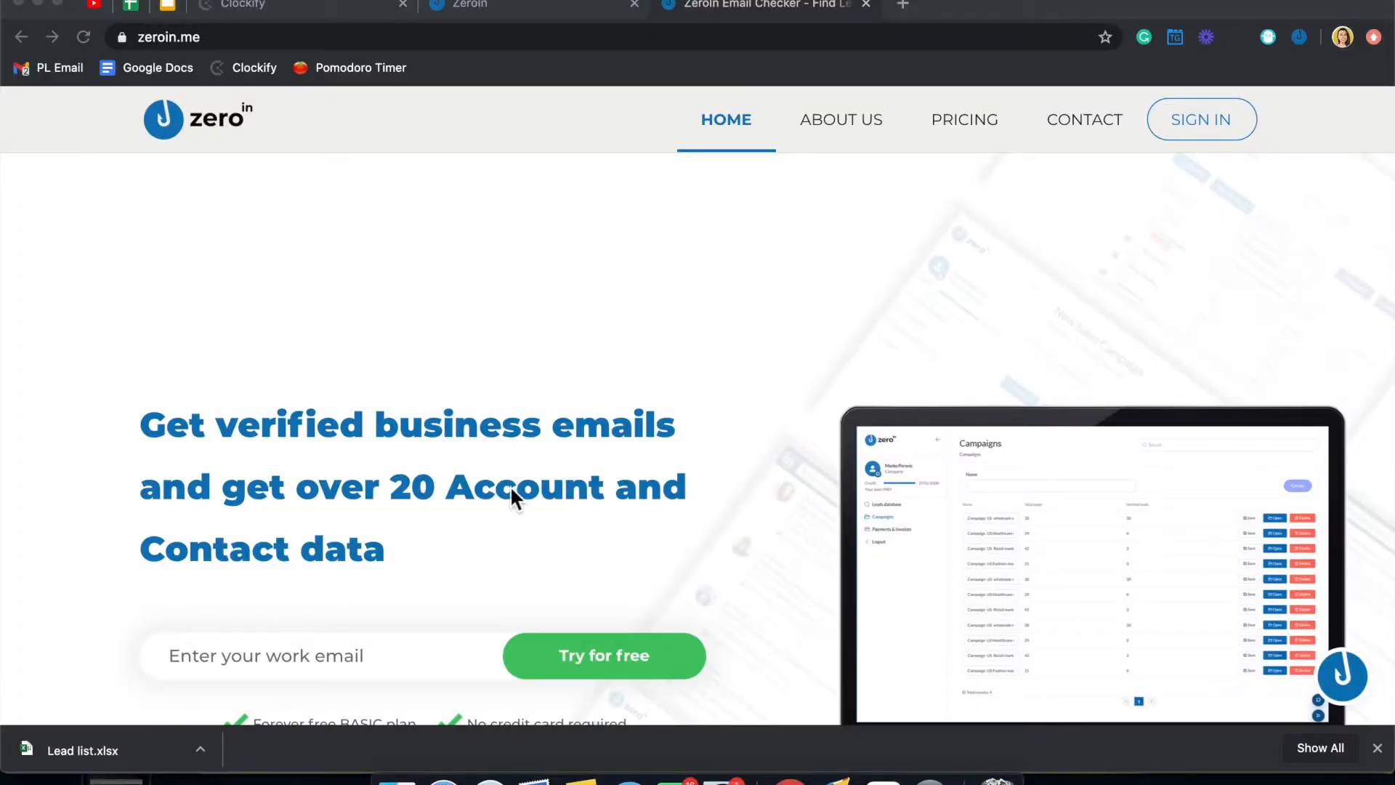
{"action": "mouse_move", "coordinate": [623, 485]}
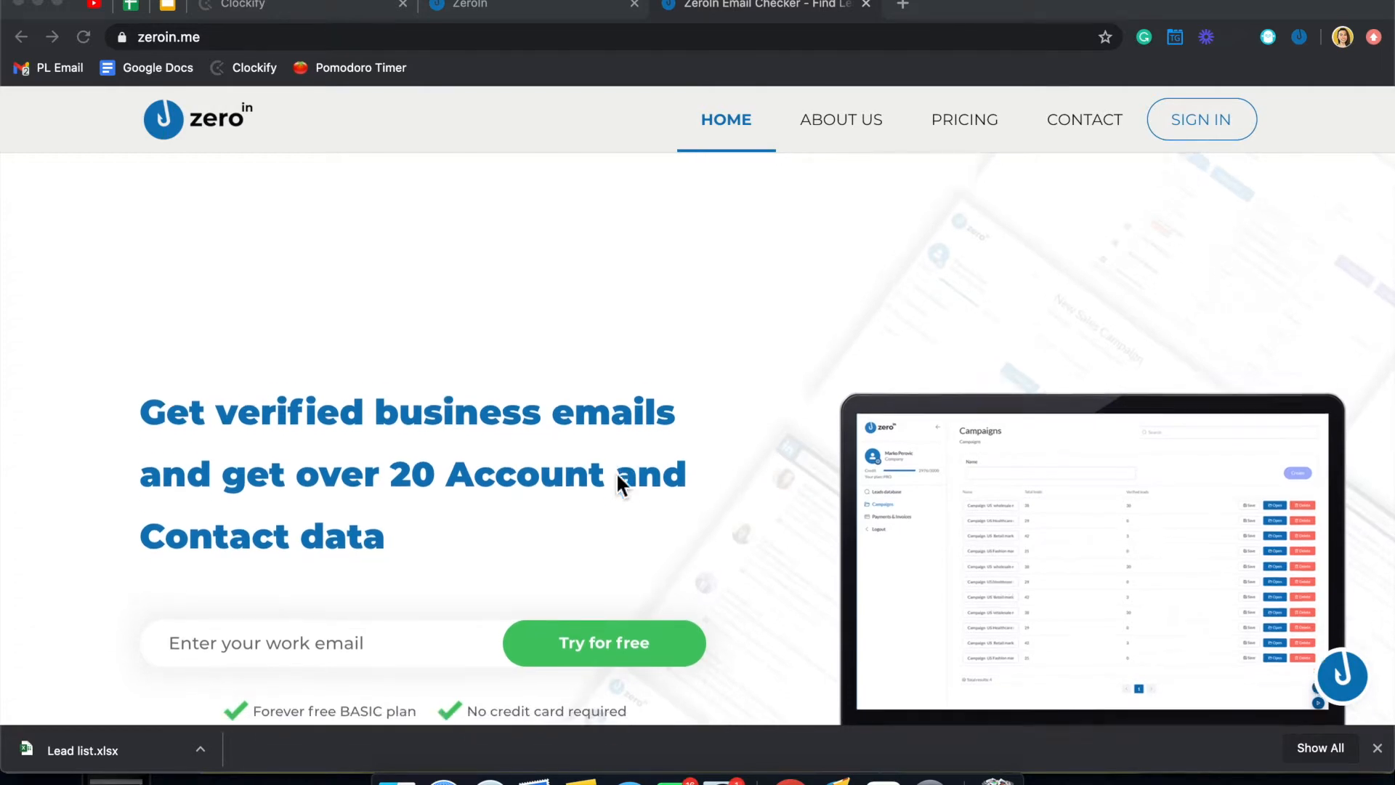
Open Zeroin's pricing page and scroll through the free Basic, $39 Pro and Enterprise plans
{"action": "scroll", "scroll_direction": "down", "scroll_amount": 3}
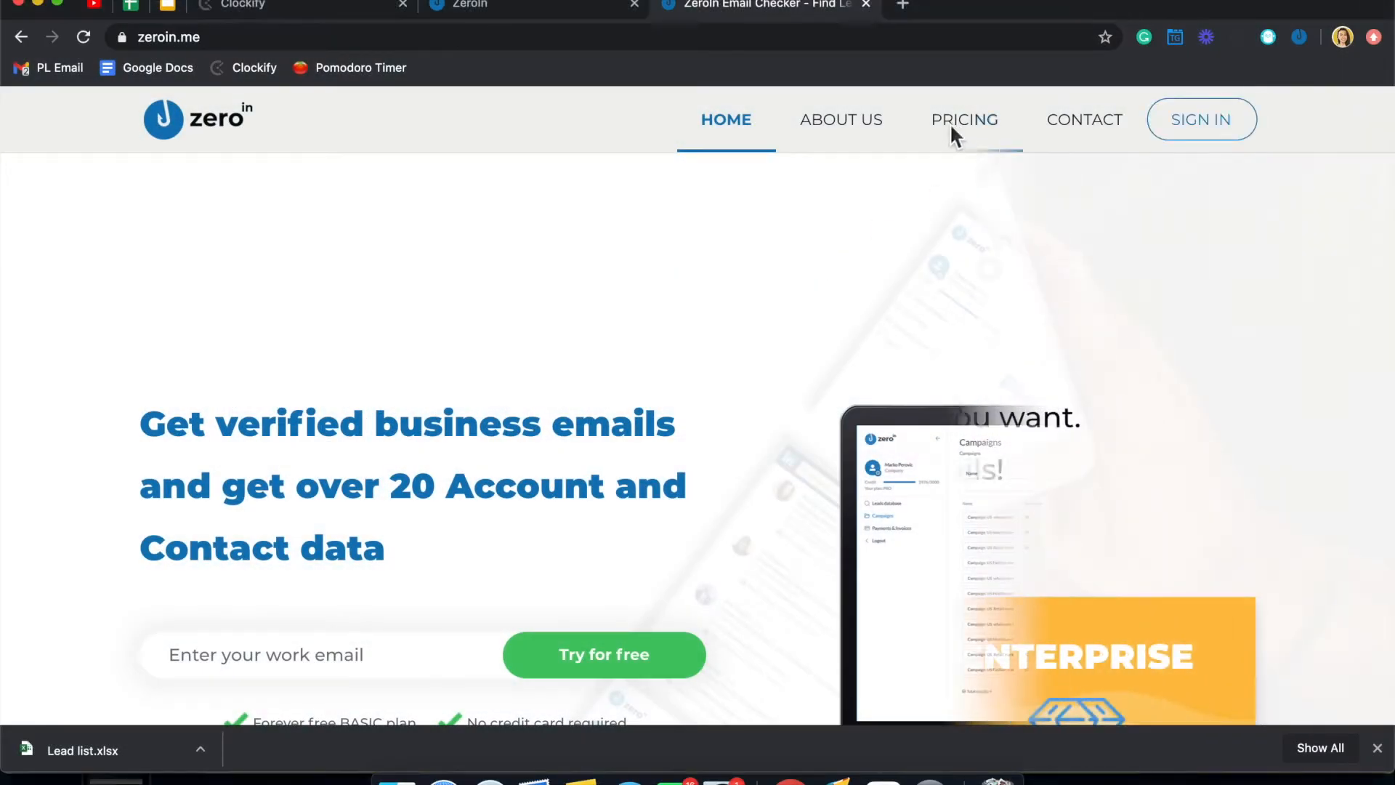
{"action": "left_click", "coordinate": [963, 119]}
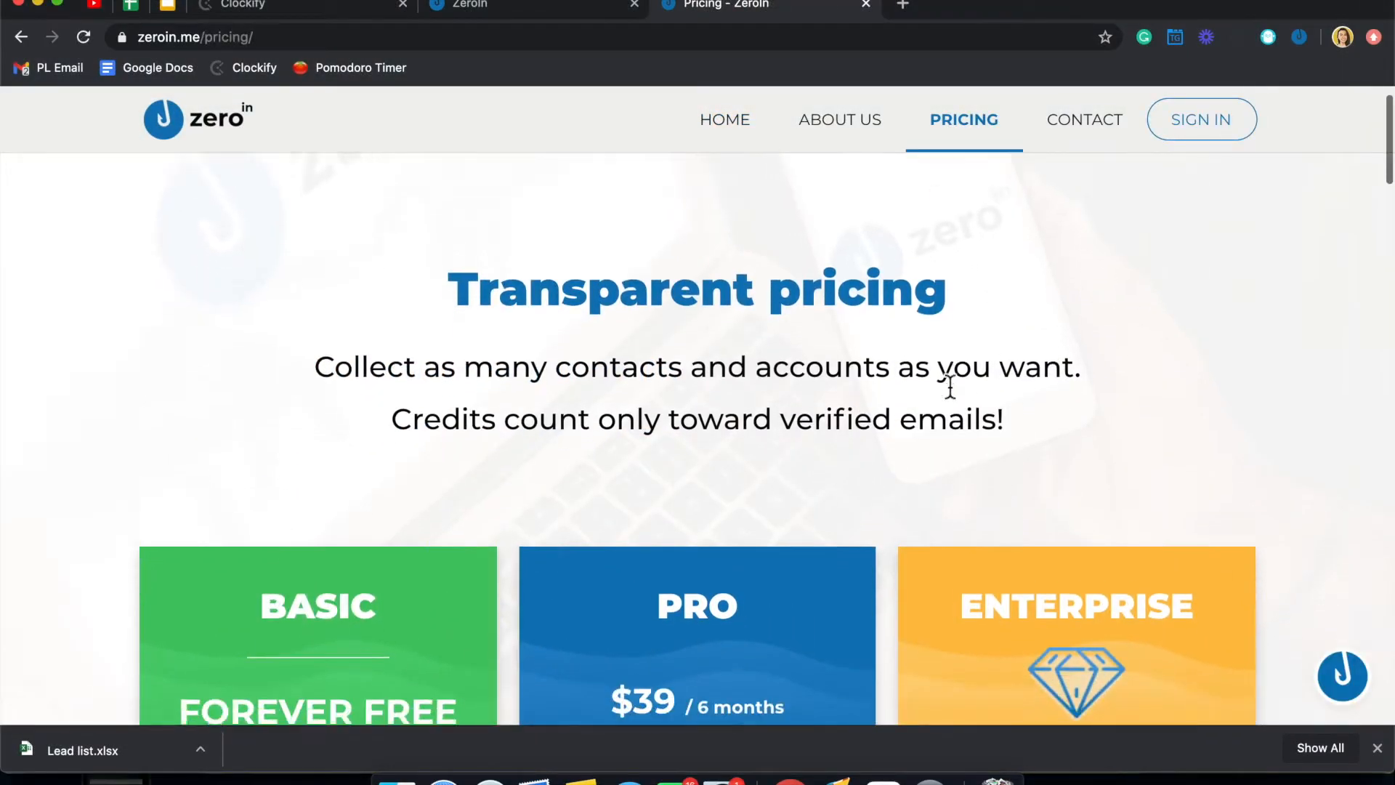
{"action": "scroll", "scroll_direction": "down", "scroll_amount": 3}
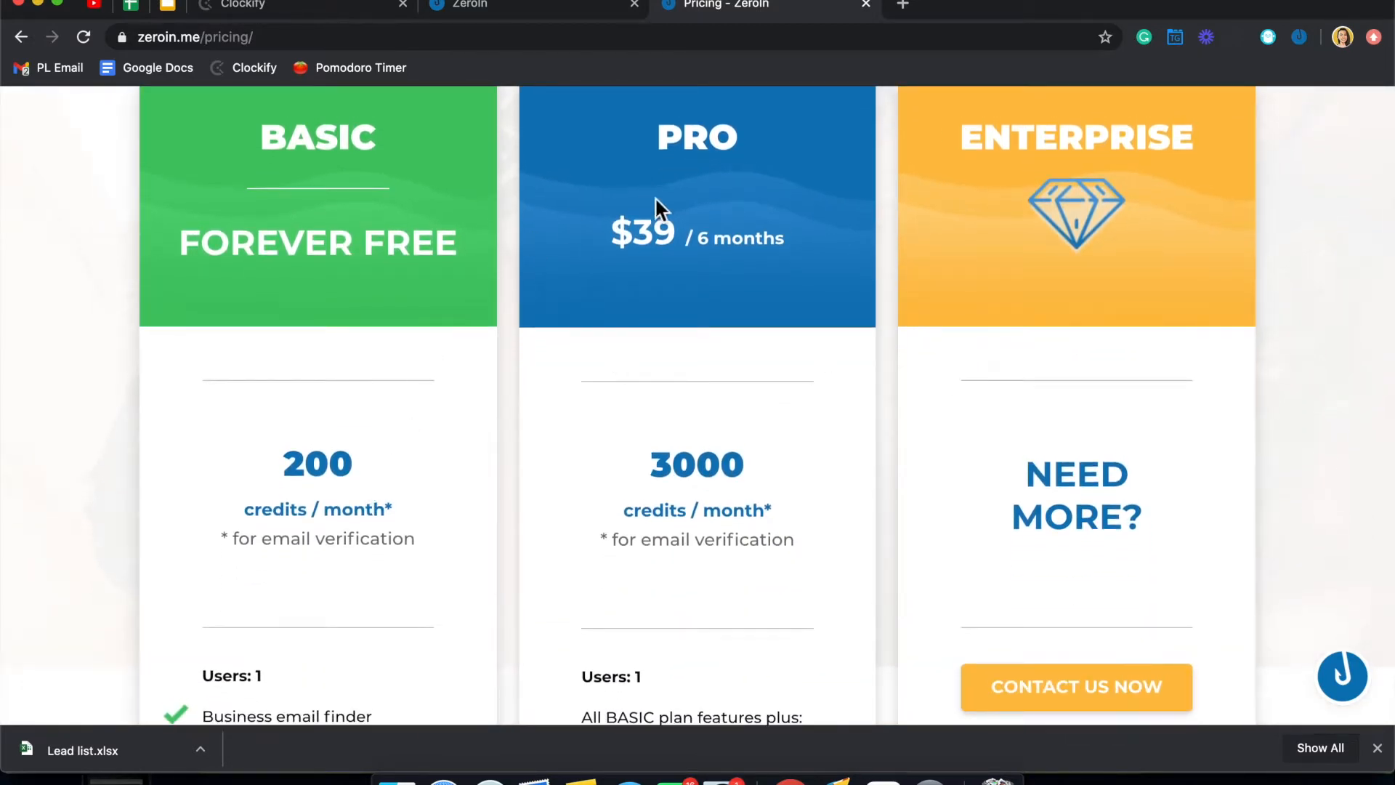
{"action": "scroll", "scroll_direction": "down", "scroll_amount": 3}
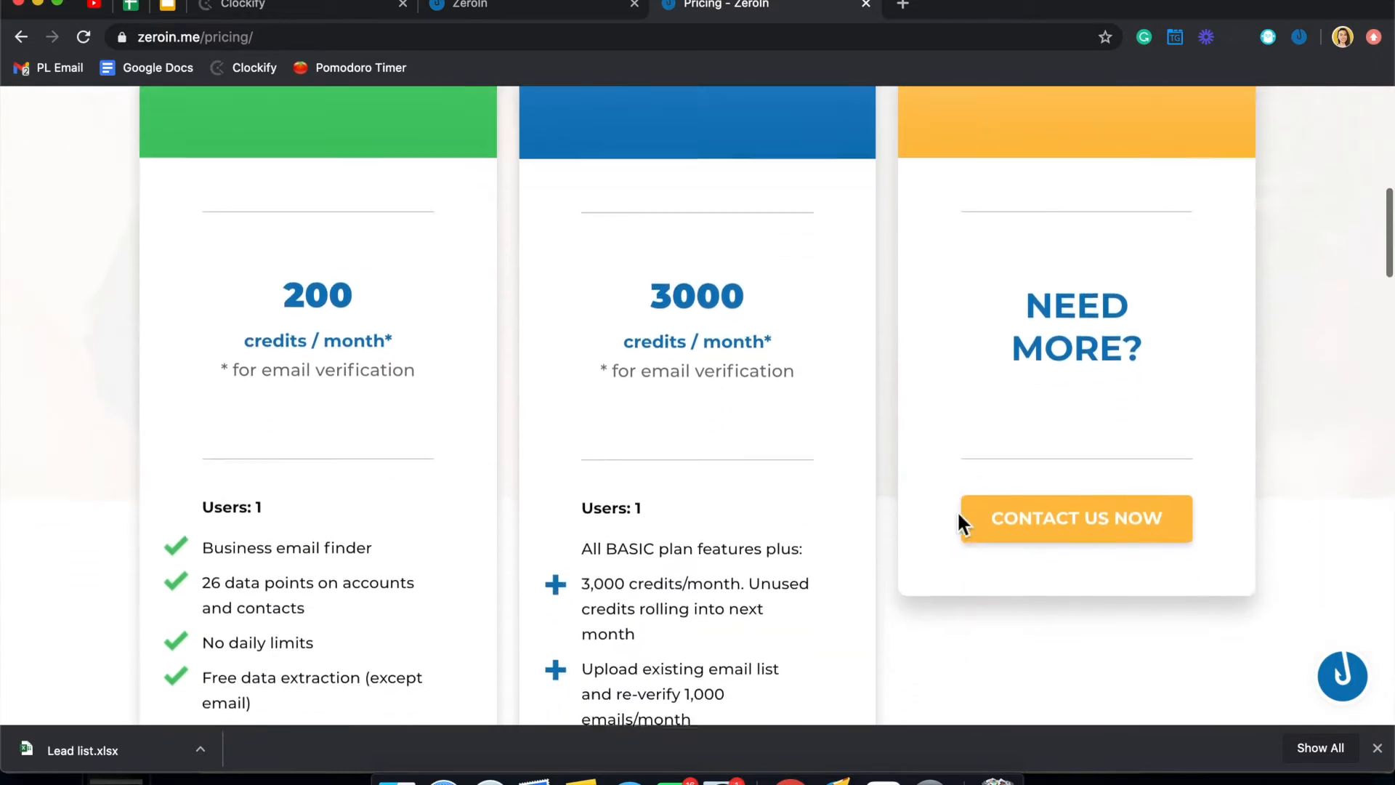
{"action": "scroll", "scroll_direction": "down", "scroll_amount": 3}
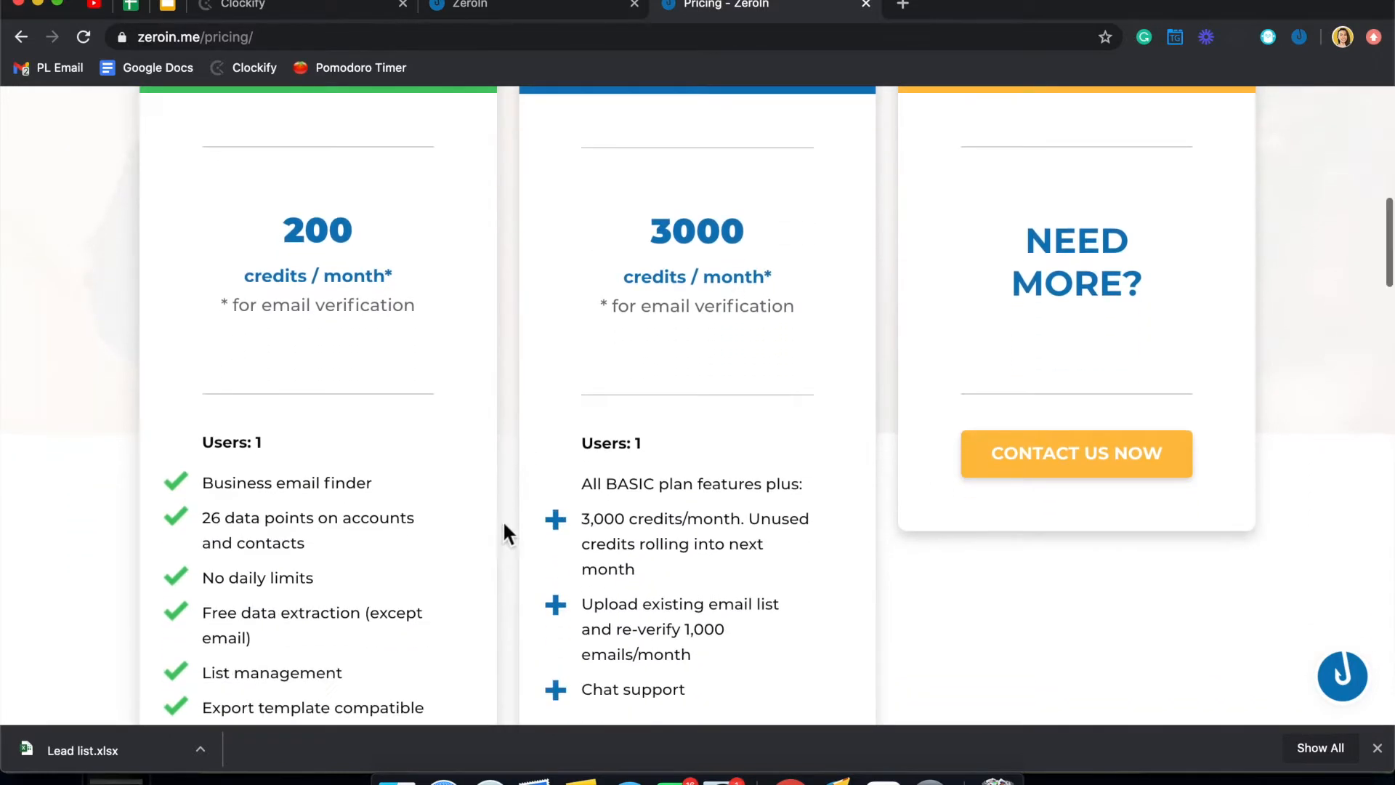
{"action": "mouse_move", "coordinate": [650, 262]}
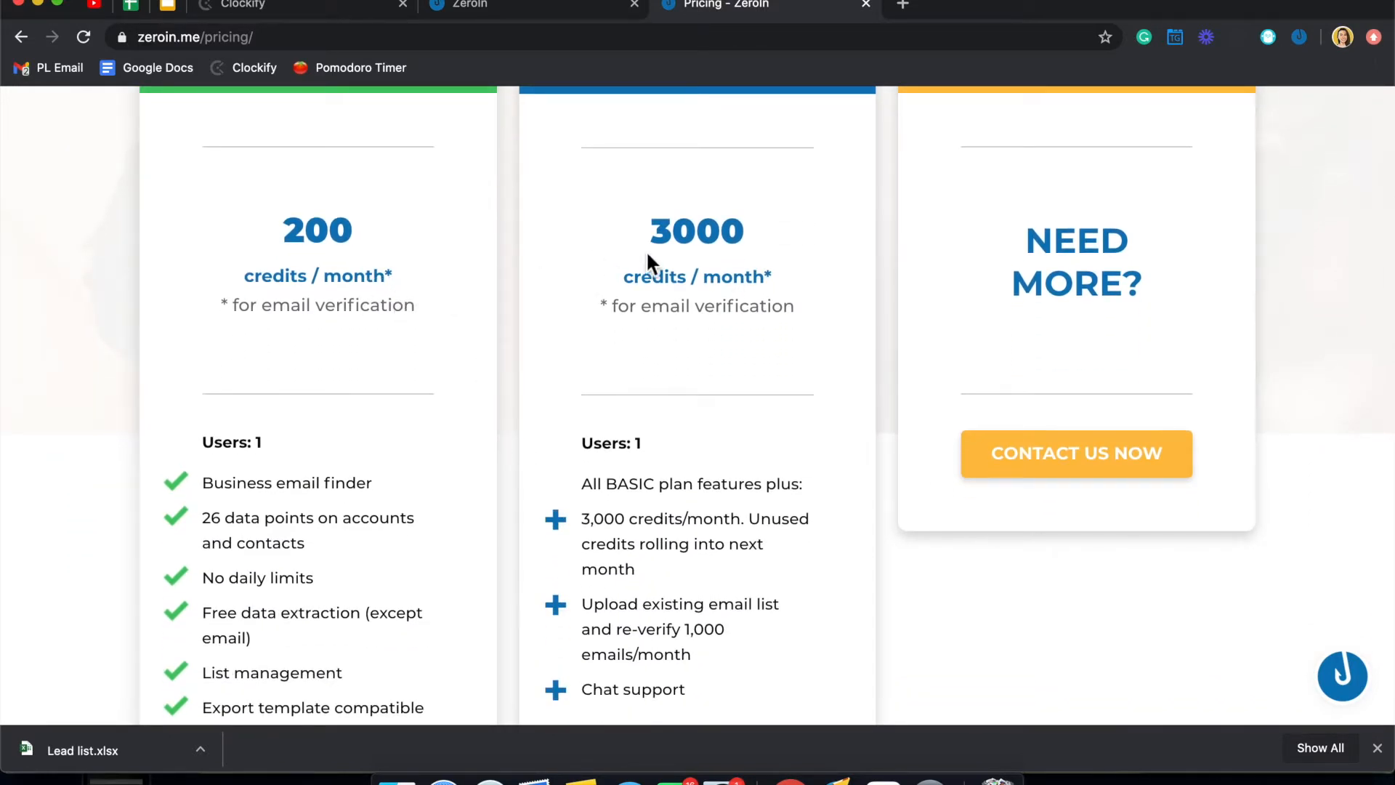
{"action": "scroll", "scroll_direction": "up", "scroll_amount": 3}
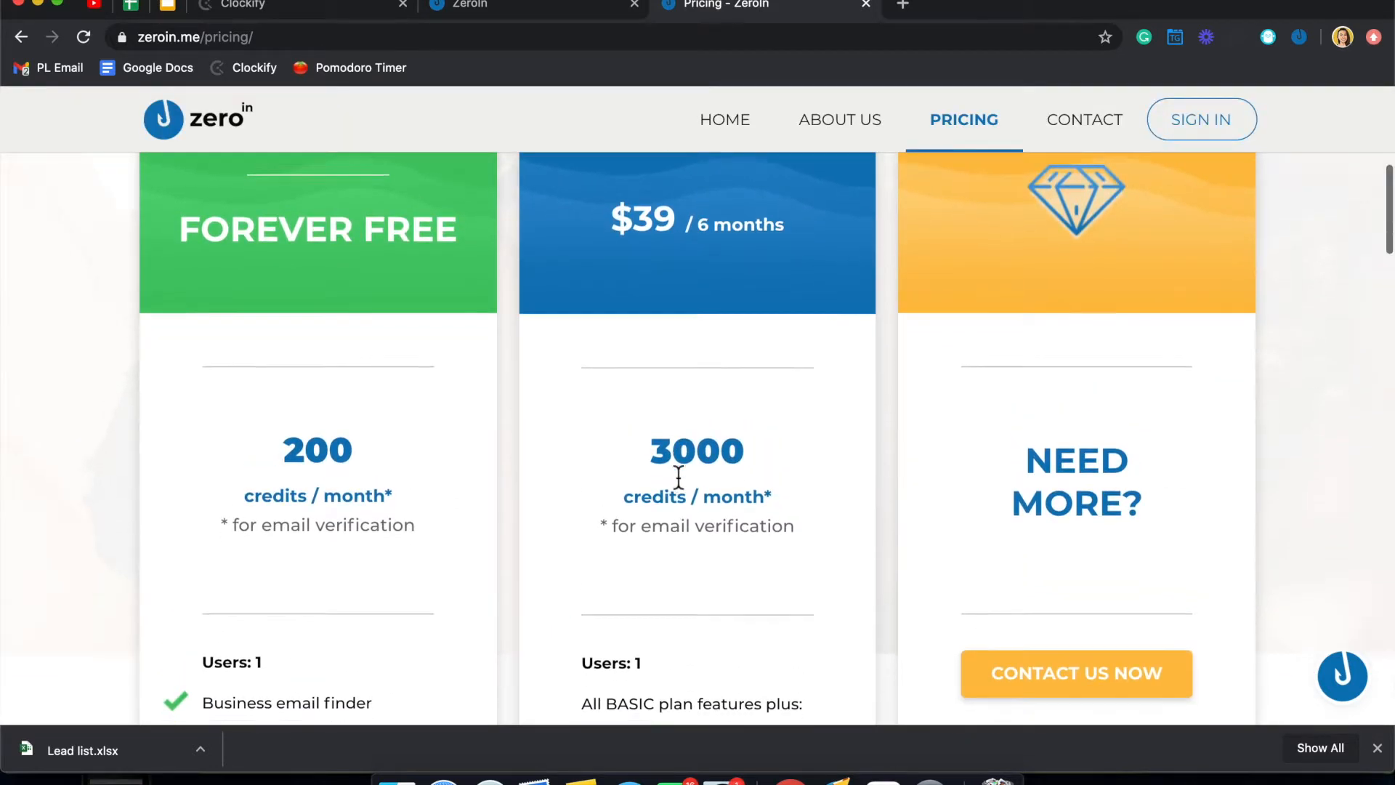
{"action": "scroll", "scroll_direction": "down", "scroll_amount": 3}
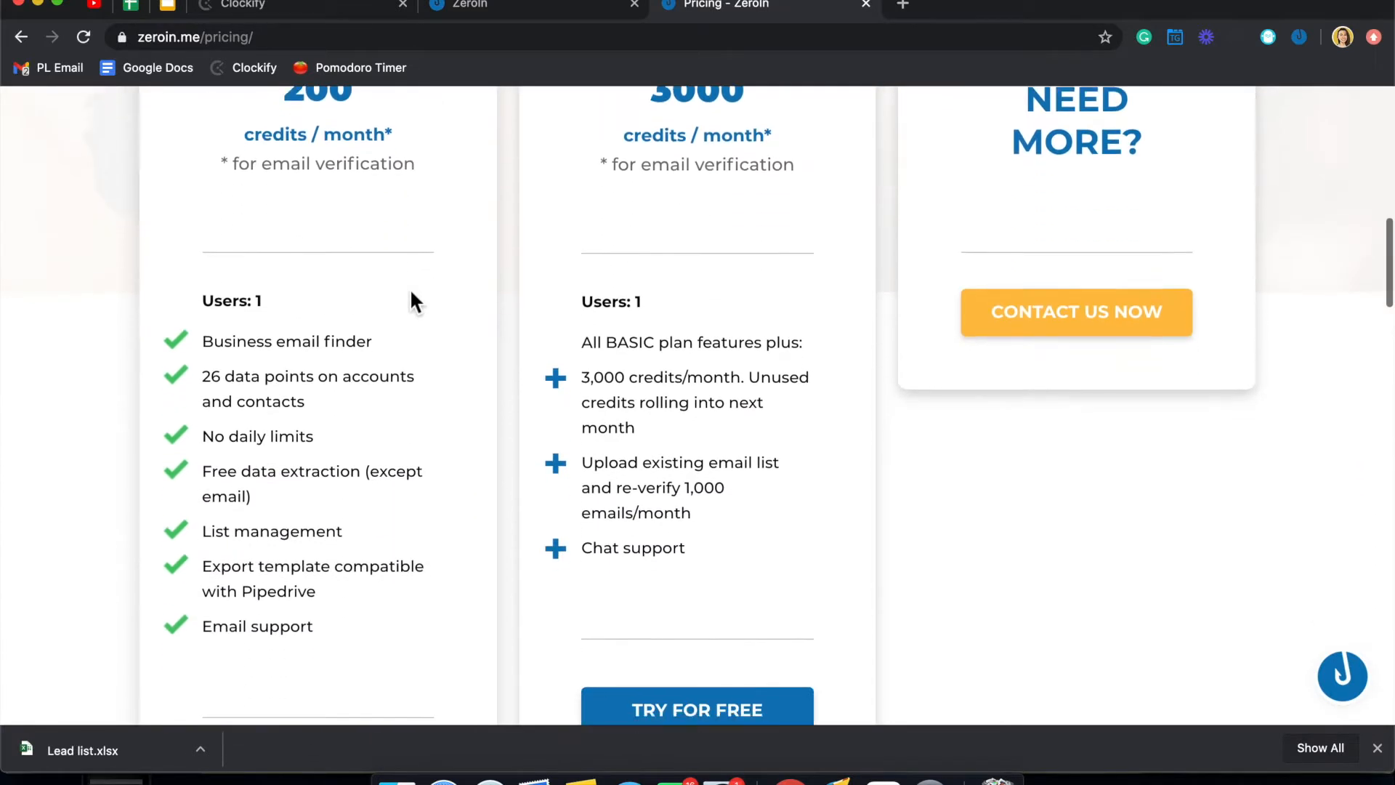
{"action": "scroll", "scroll_direction": "down", "scroll_amount": 3}
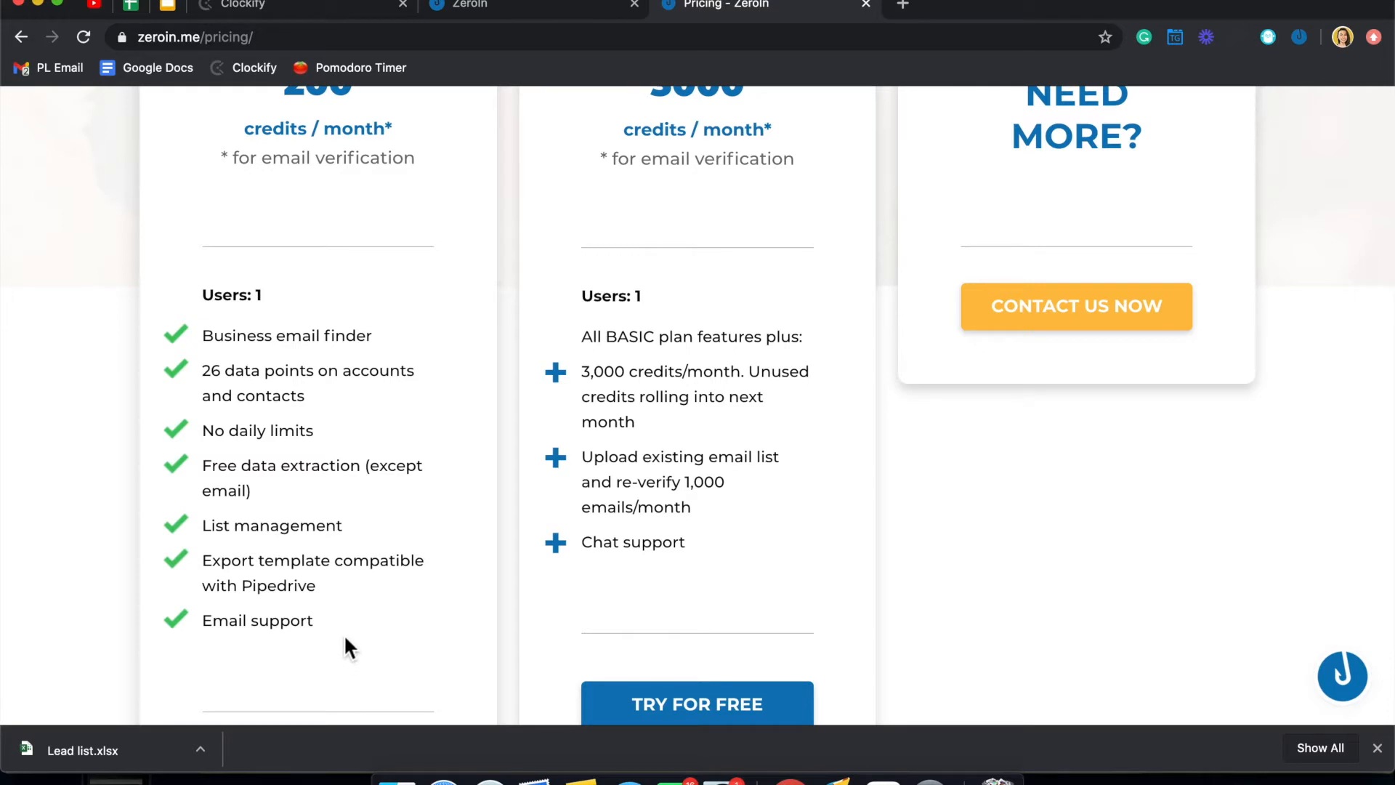
{"action": "mouse_move", "coordinate": [649, 375]}
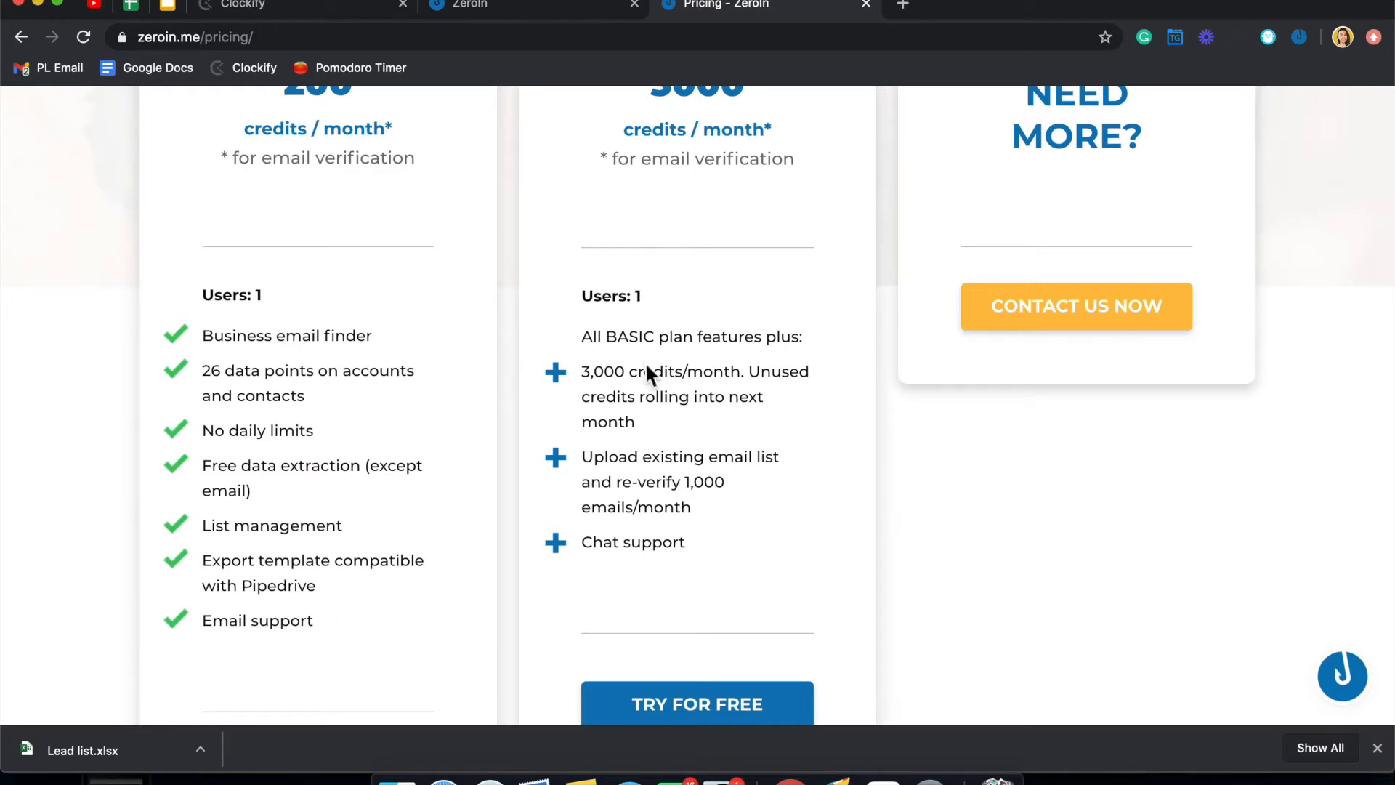
{"action": "mouse_move", "coordinate": [409, 472]}
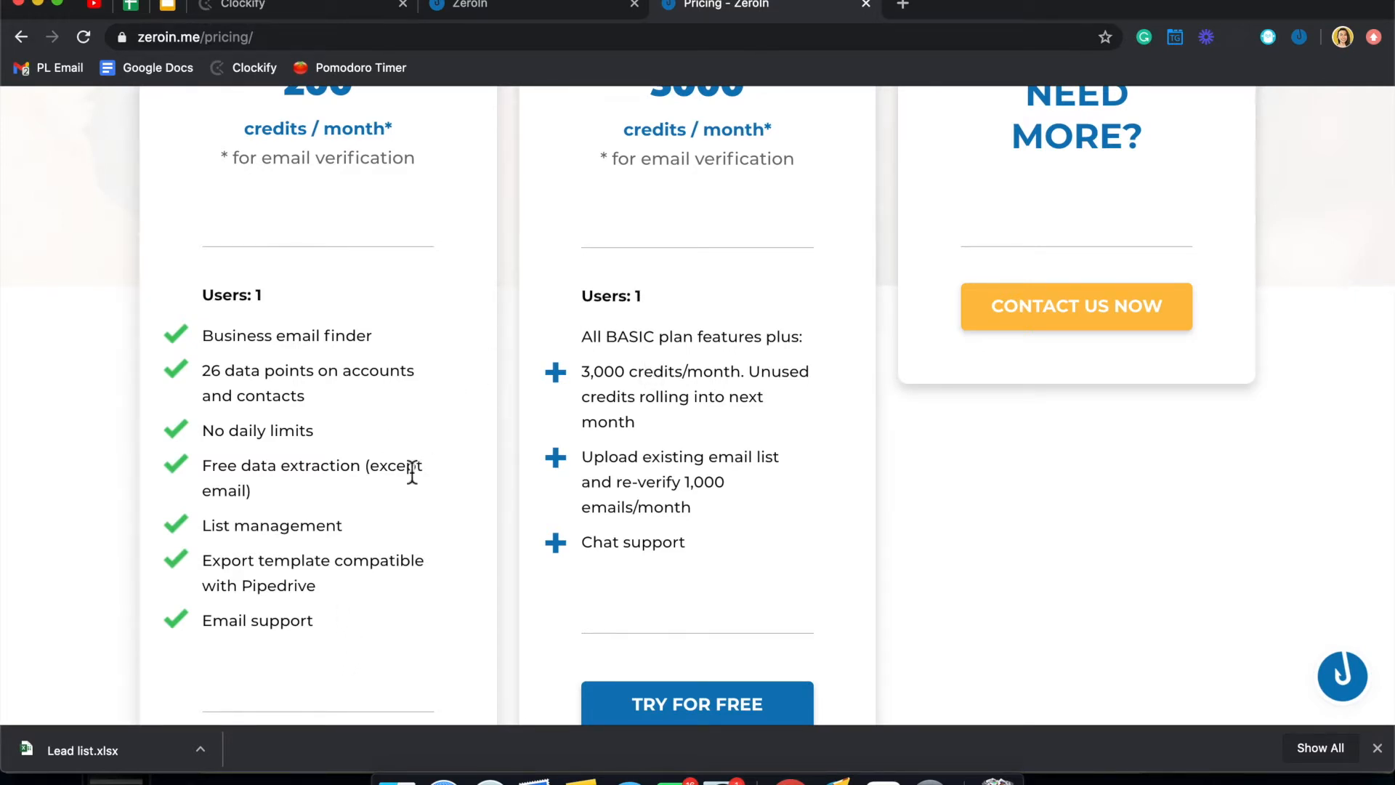
{"action": "mouse_move", "coordinate": [681, 396]}
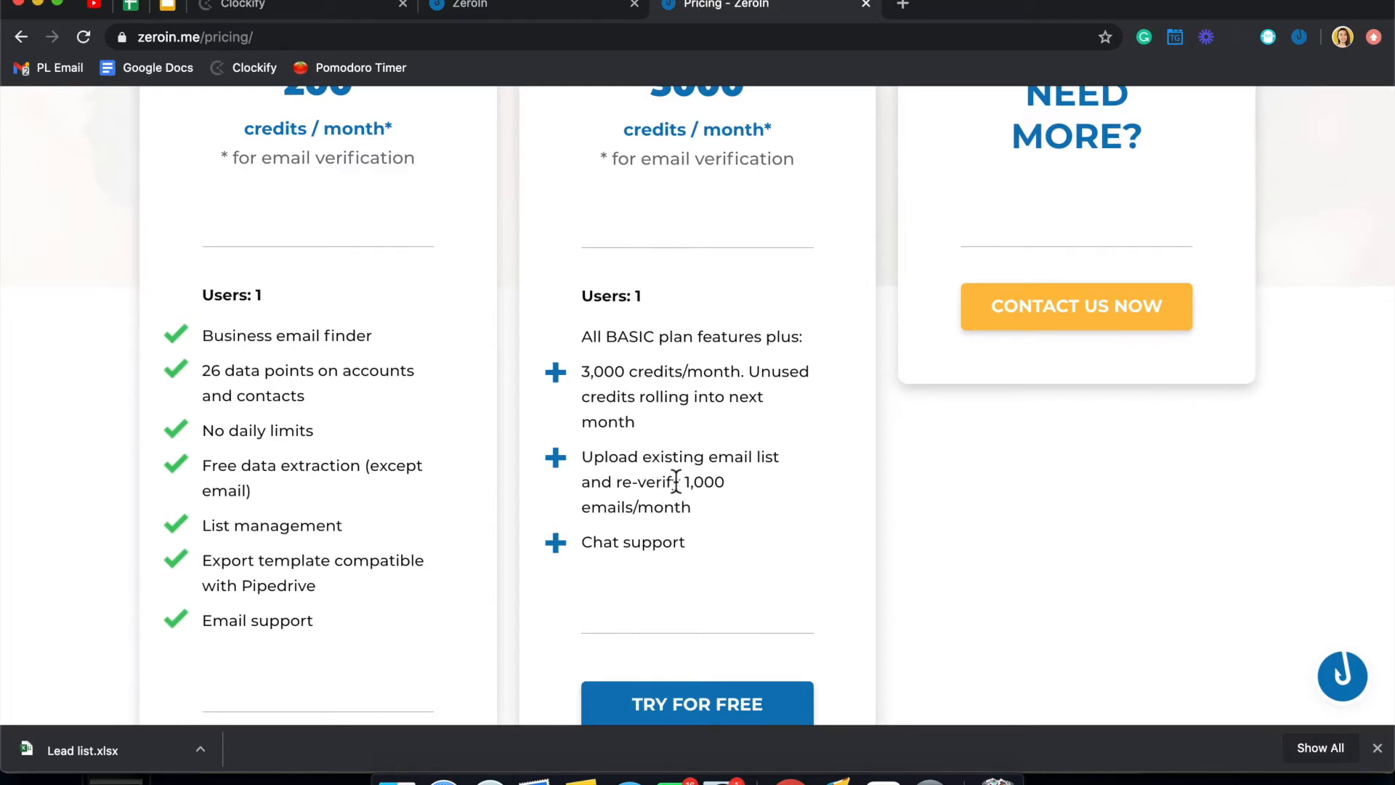
{"action": "mouse_move", "coordinate": [753, 501]}
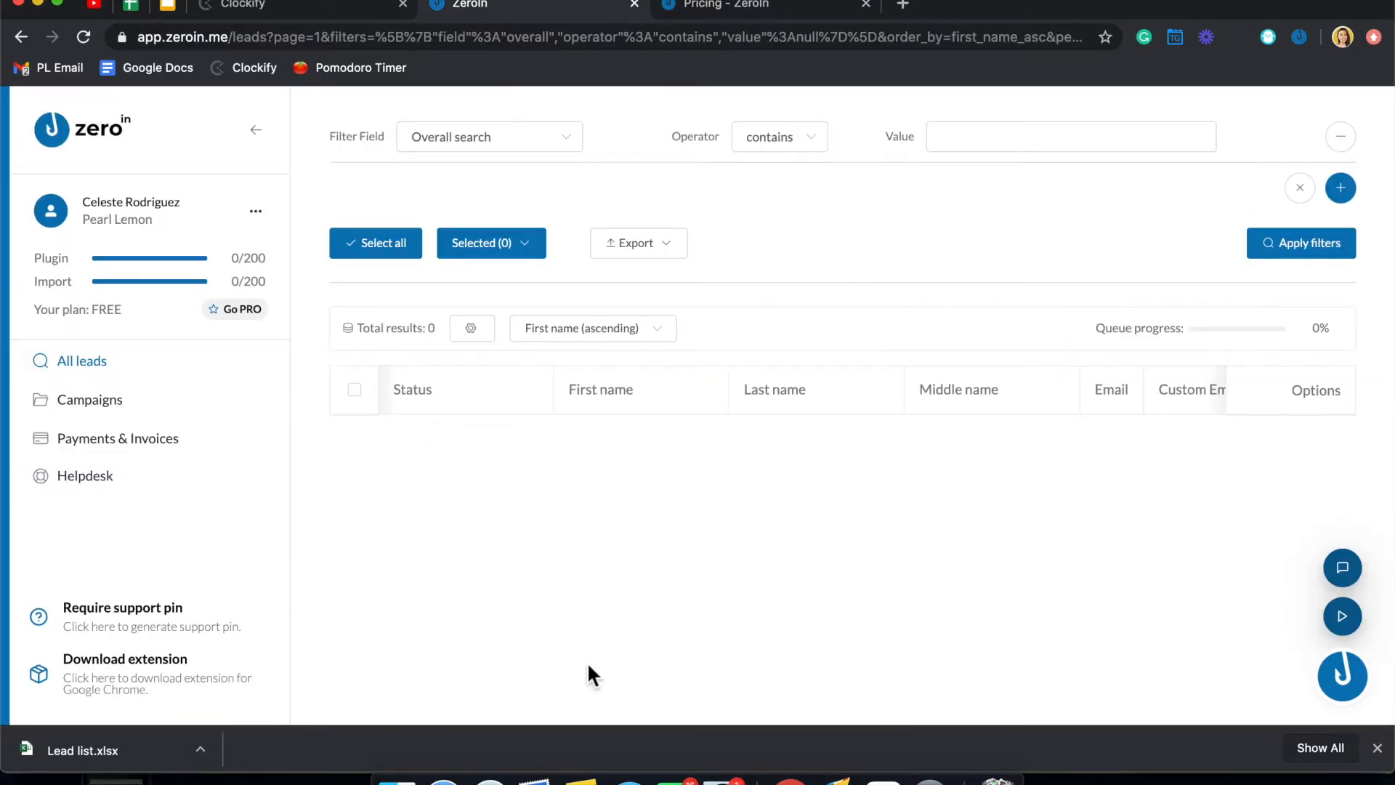
{"action": "mouse_move", "coordinate": [726, 585]}
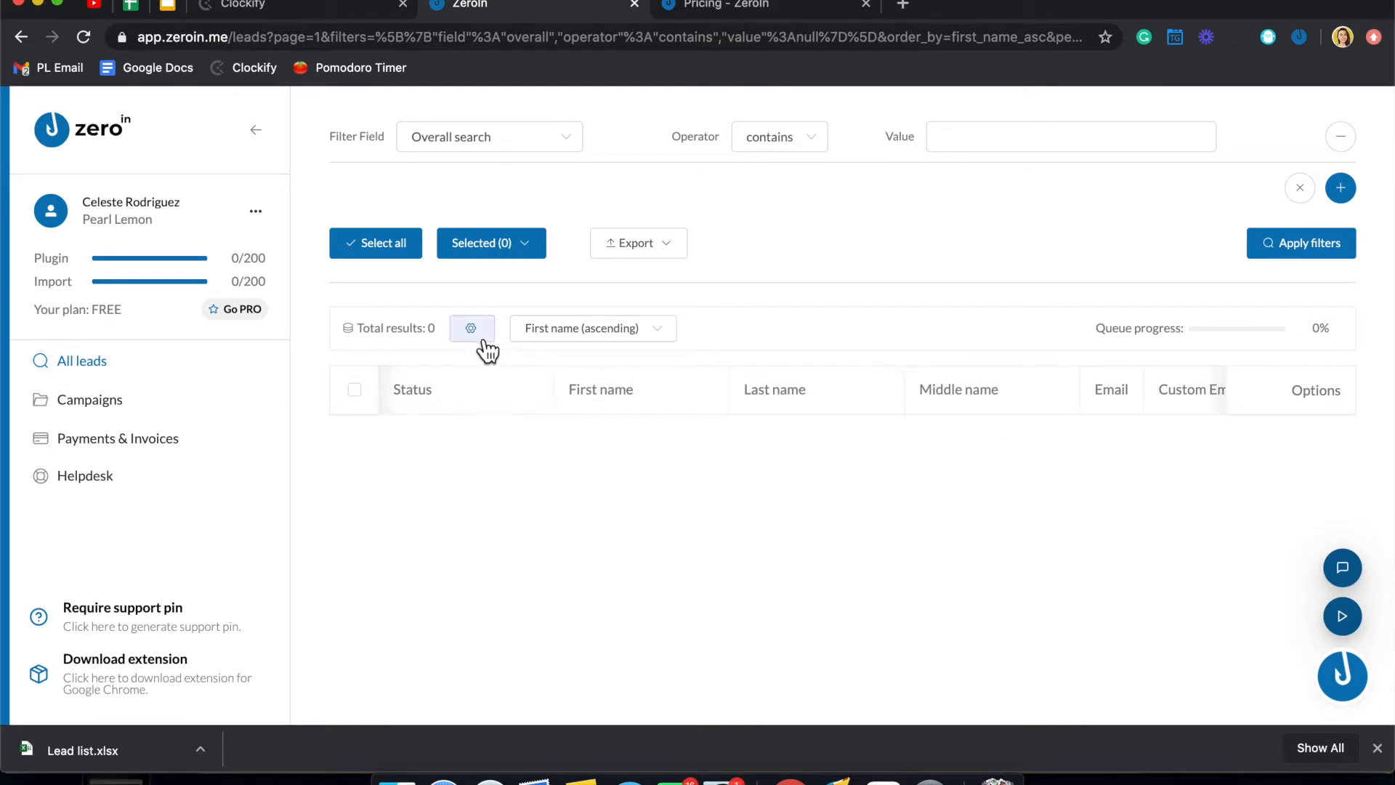
In the visible-fields settings, deselect all then select all fields, adding the ID column
{"action": "left_click", "coordinate": [472, 328]}
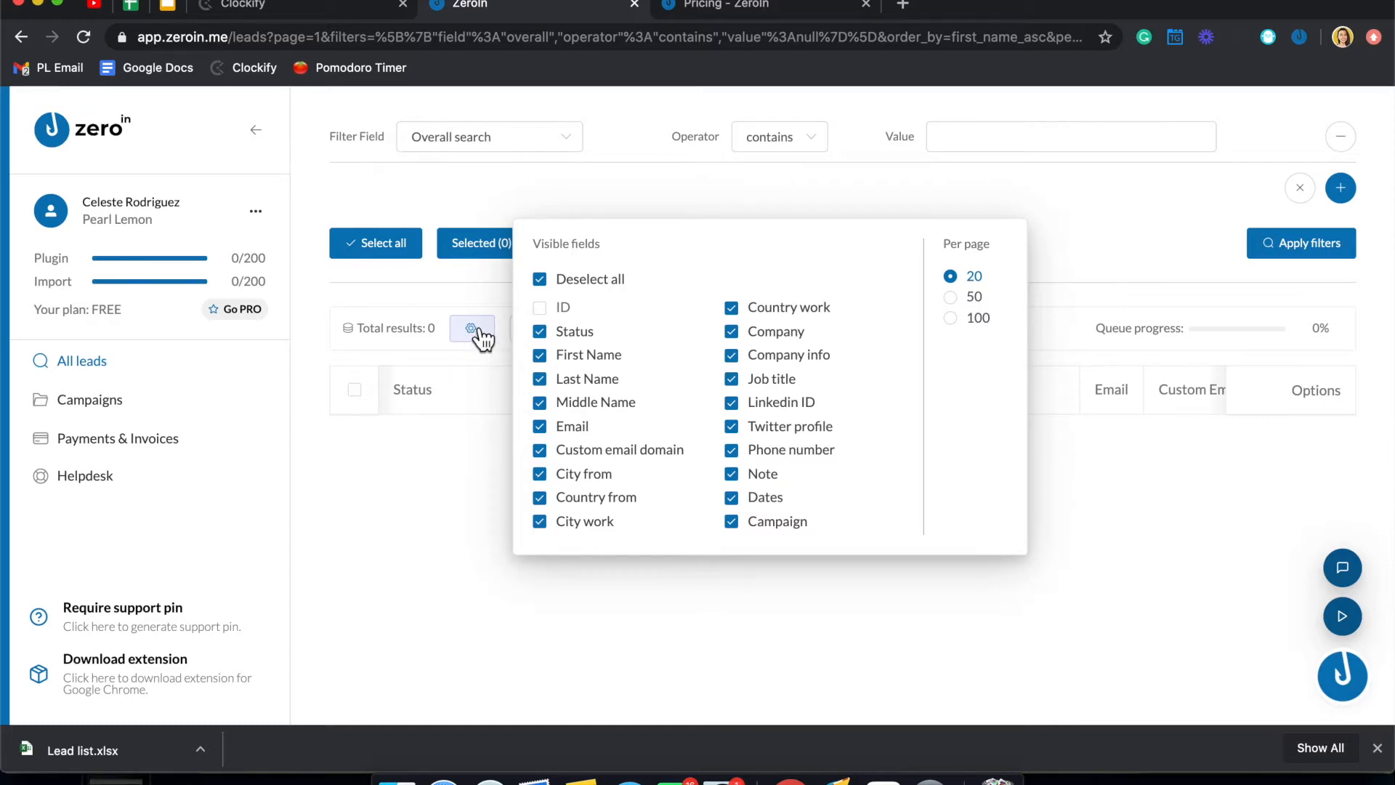
{"action": "mouse_move", "coordinate": [612, 489]}
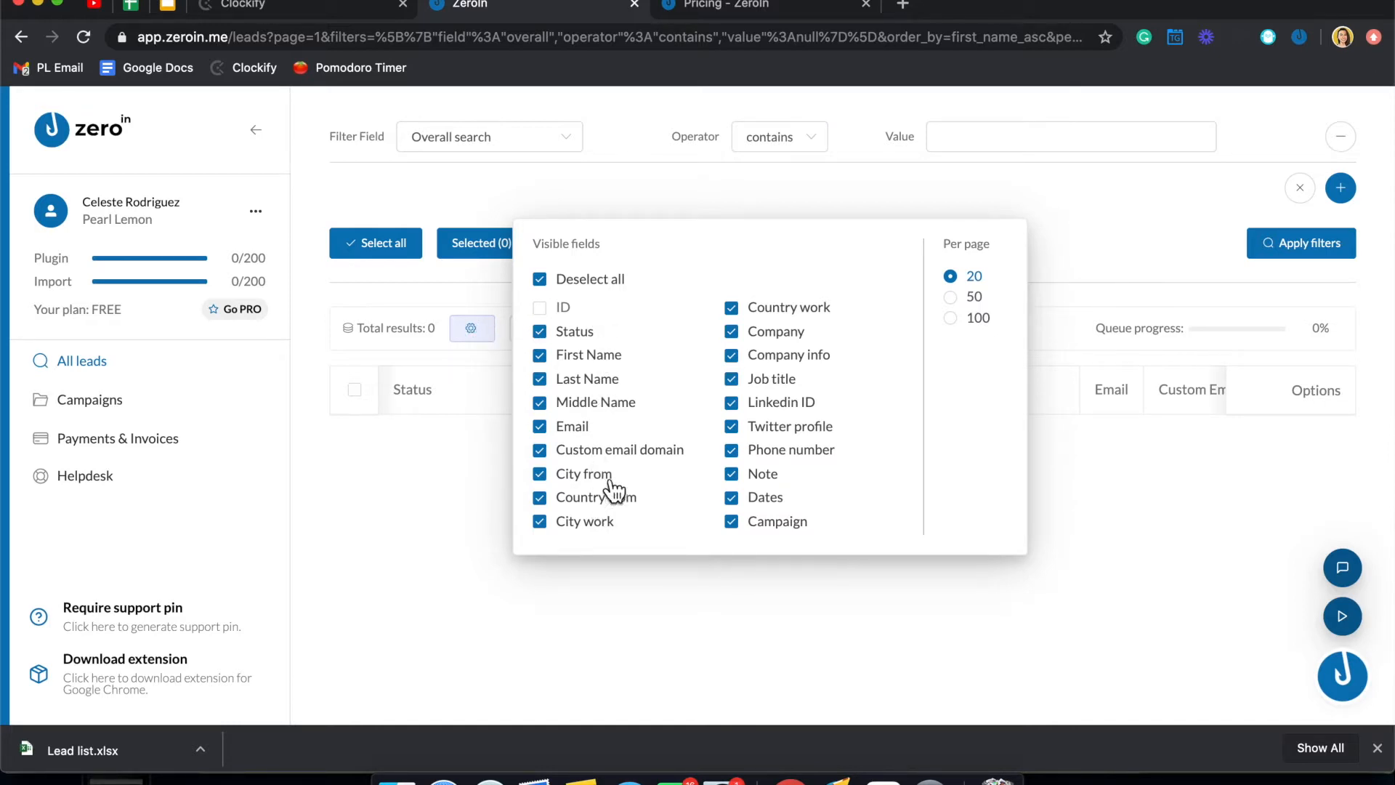
{"action": "mouse_move", "coordinate": [764, 500]}
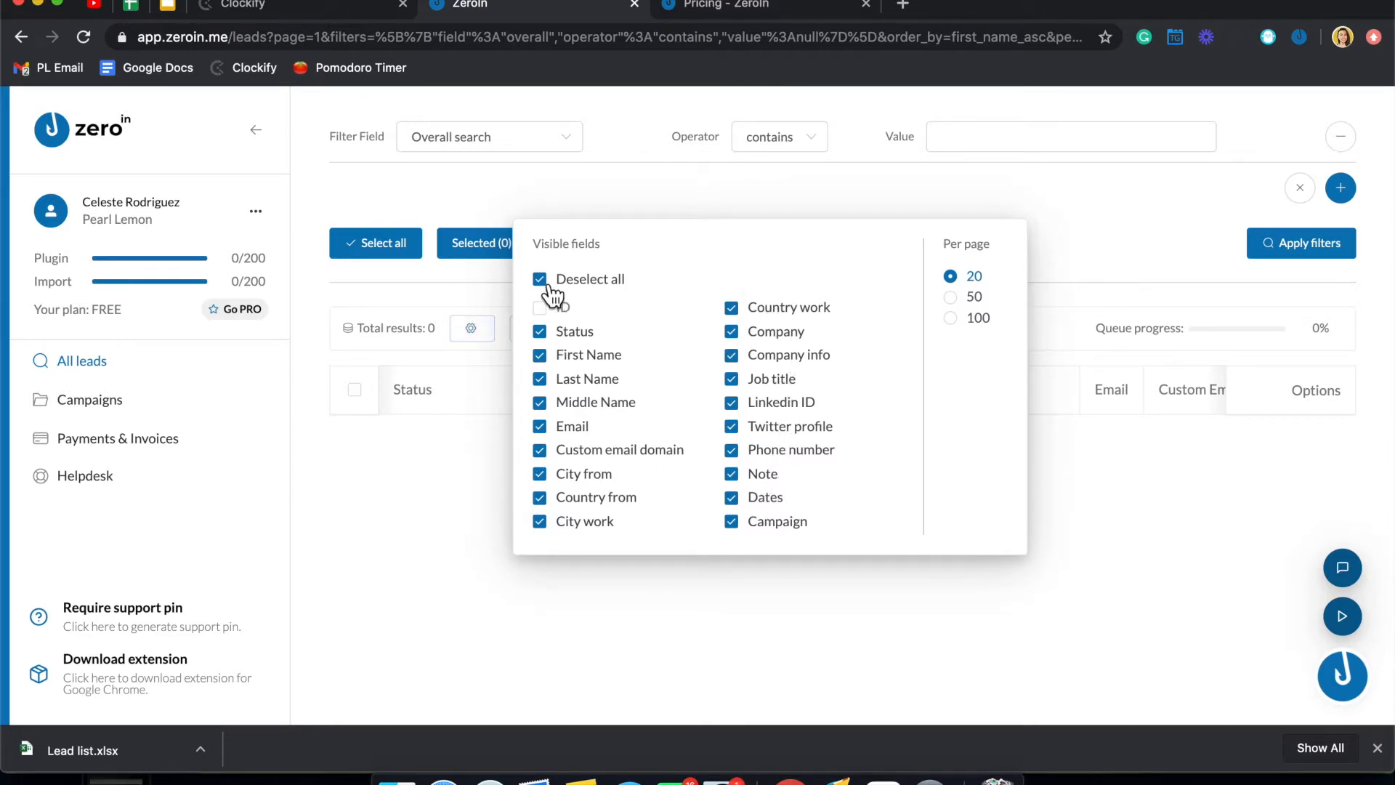
{"action": "left_click", "coordinate": [540, 278]}
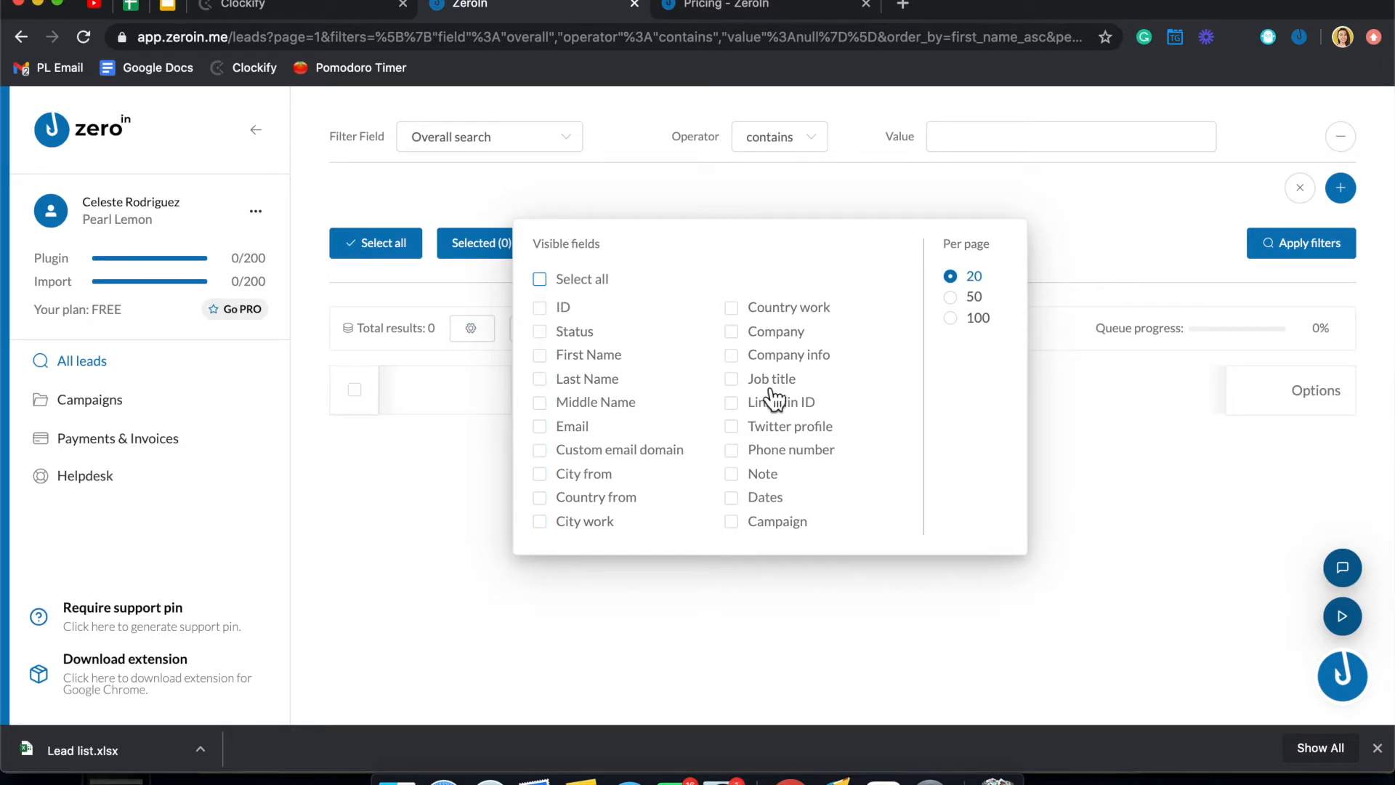
{"action": "left_click", "coordinate": [539, 279]}
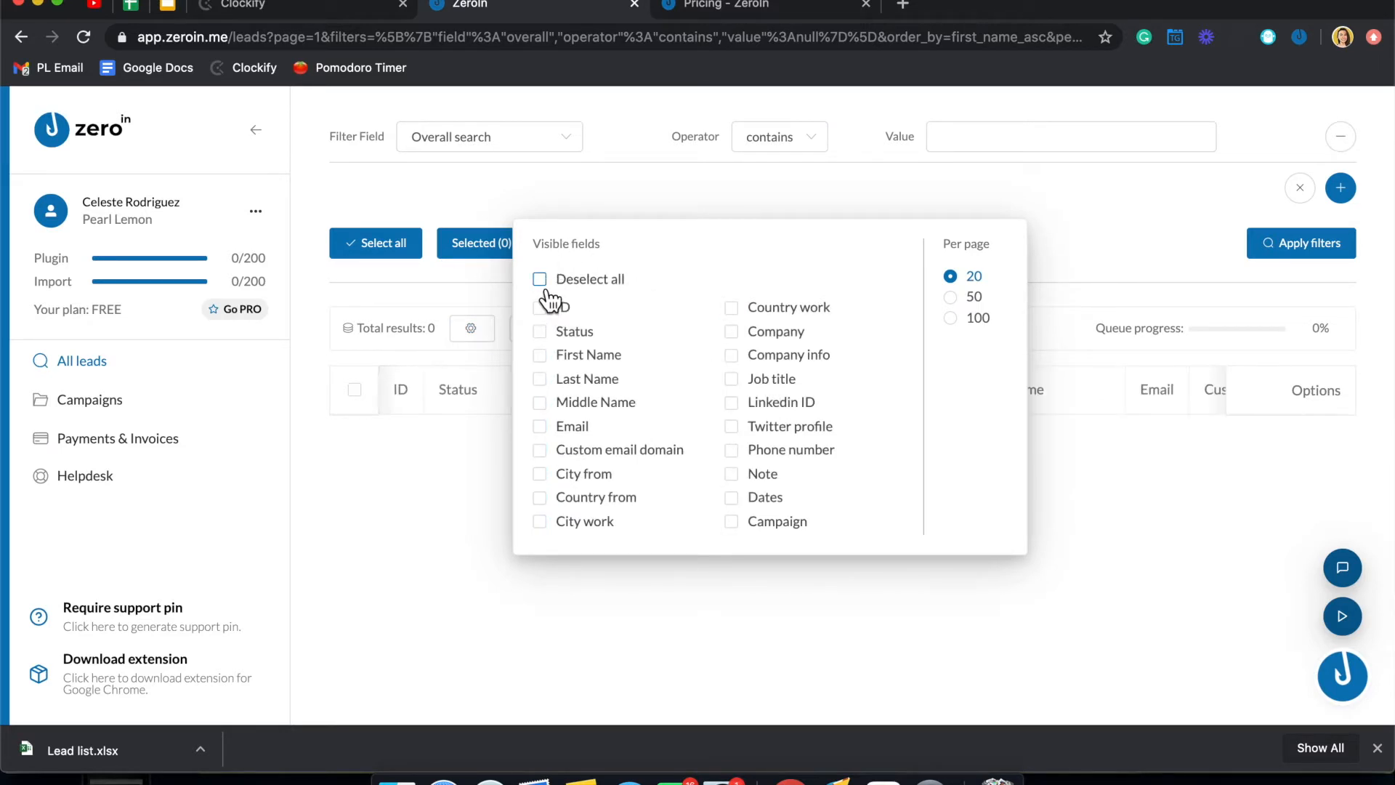
{"action": "left_click", "coordinate": [496, 470]}
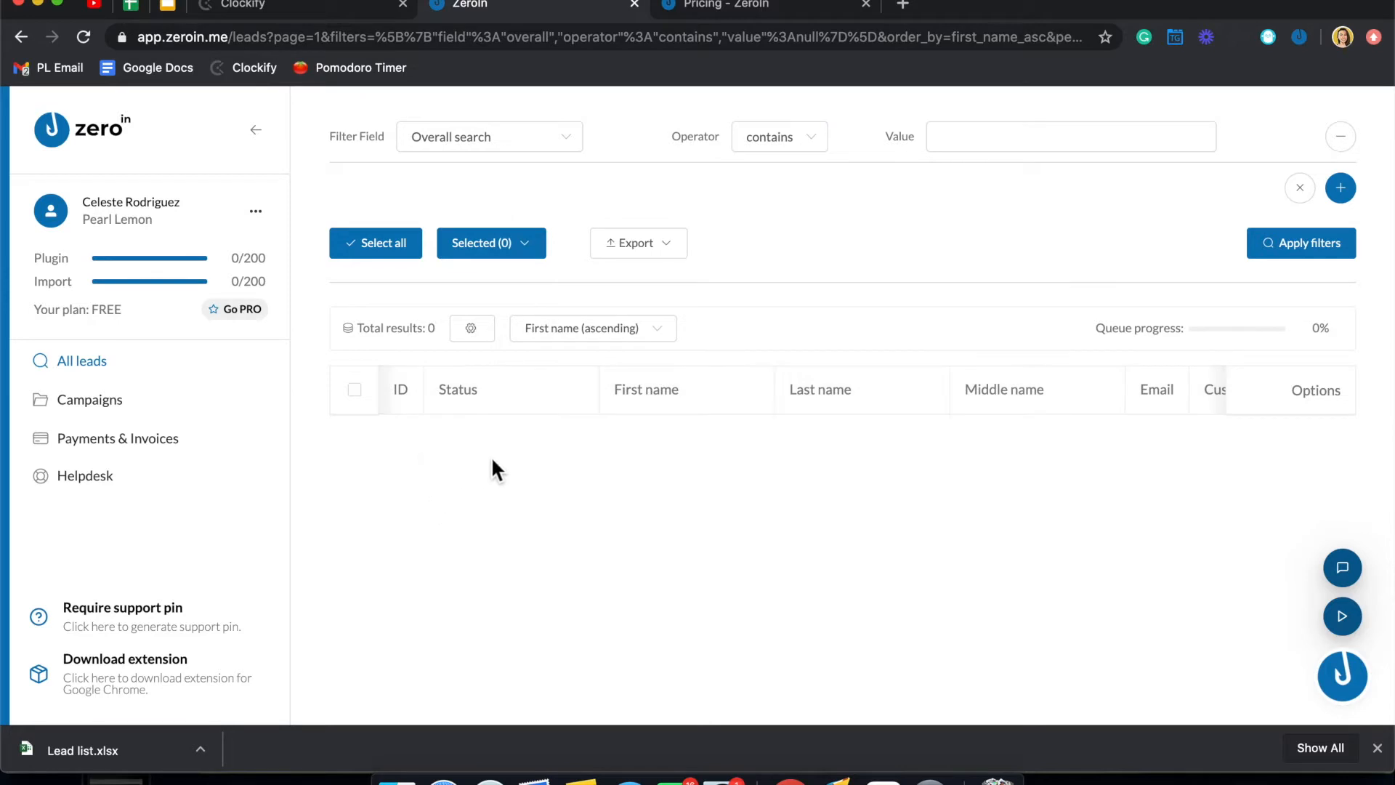
{"action": "mouse_move", "coordinate": [1183, 420]}
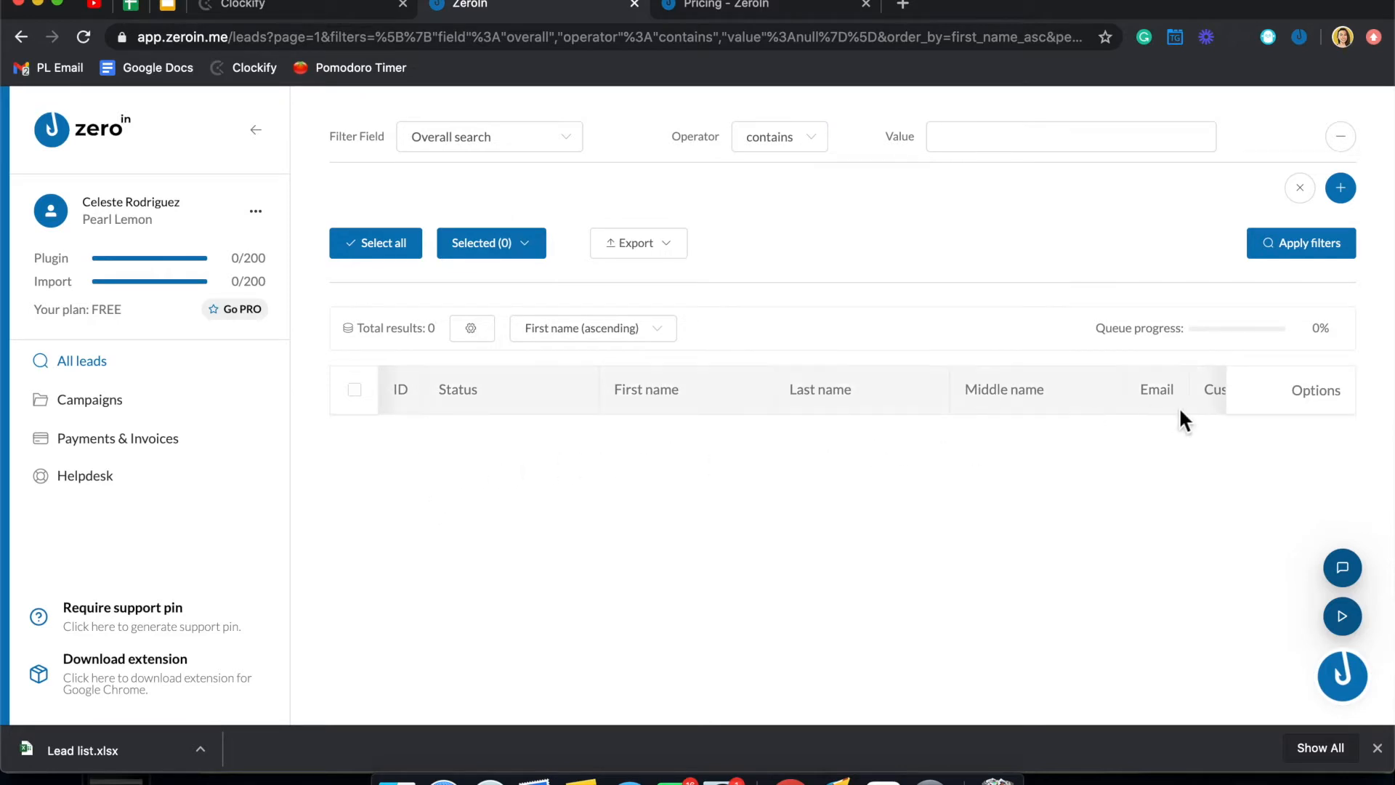
{"action": "mouse_move", "coordinate": [1046, 423]}
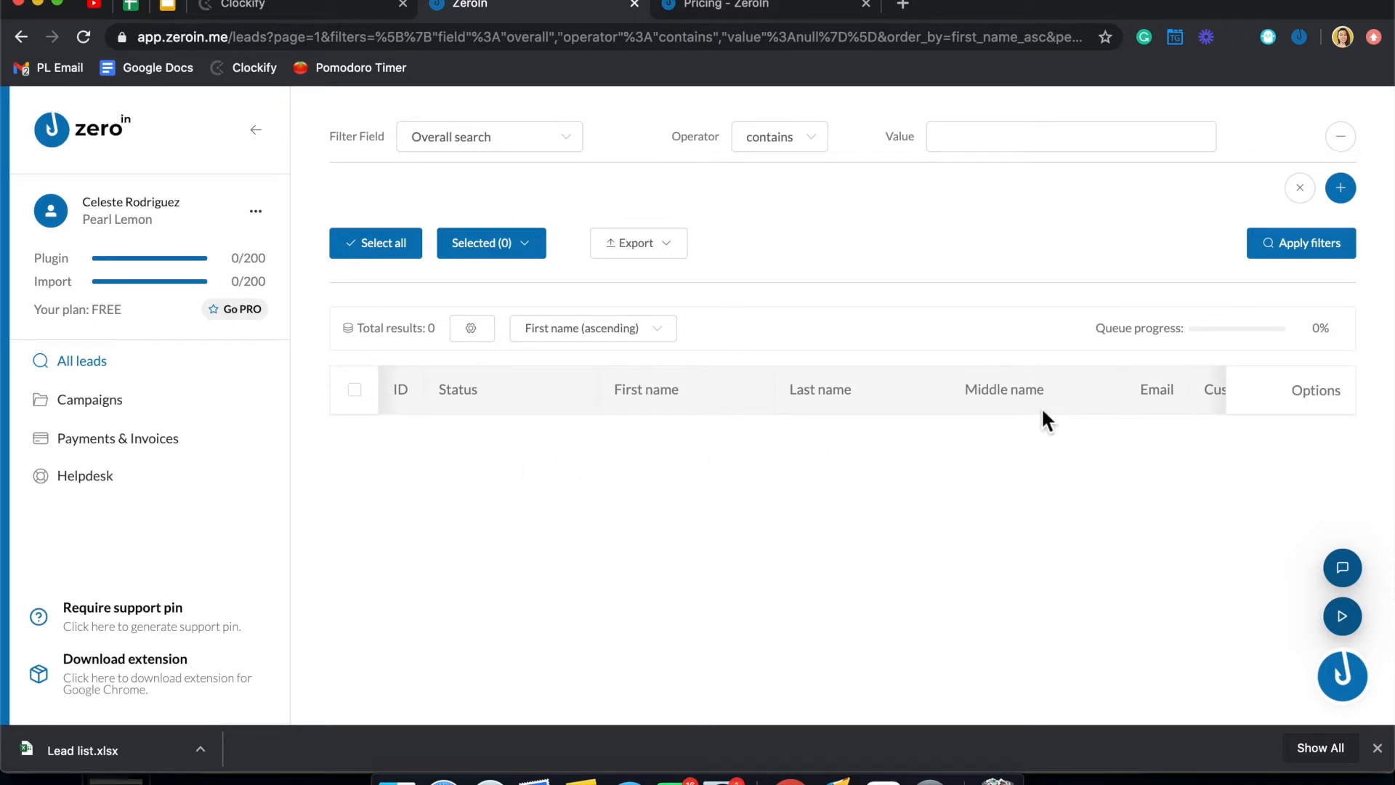
{"action": "left_click", "coordinate": [91, 399]}
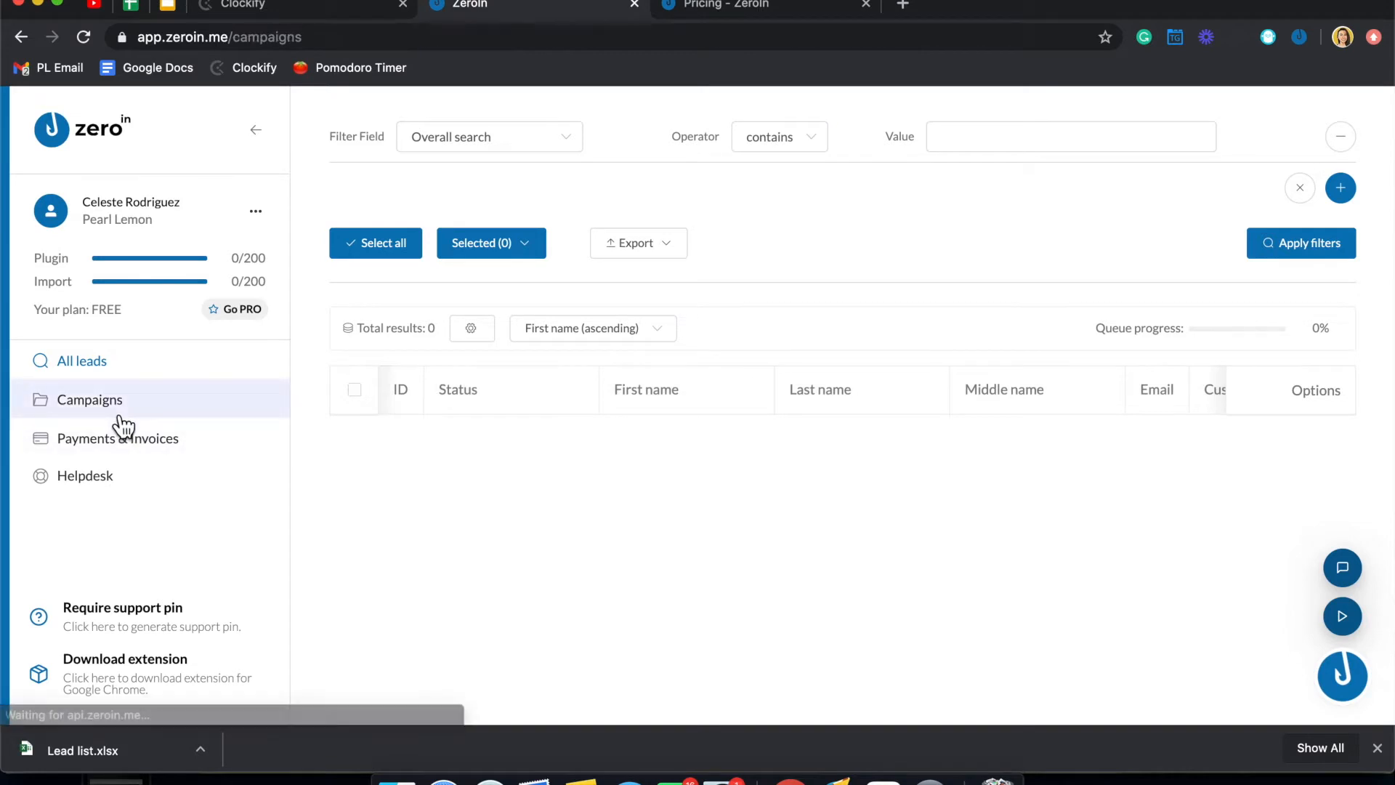
{"action": "left_click", "coordinate": [89, 399]}
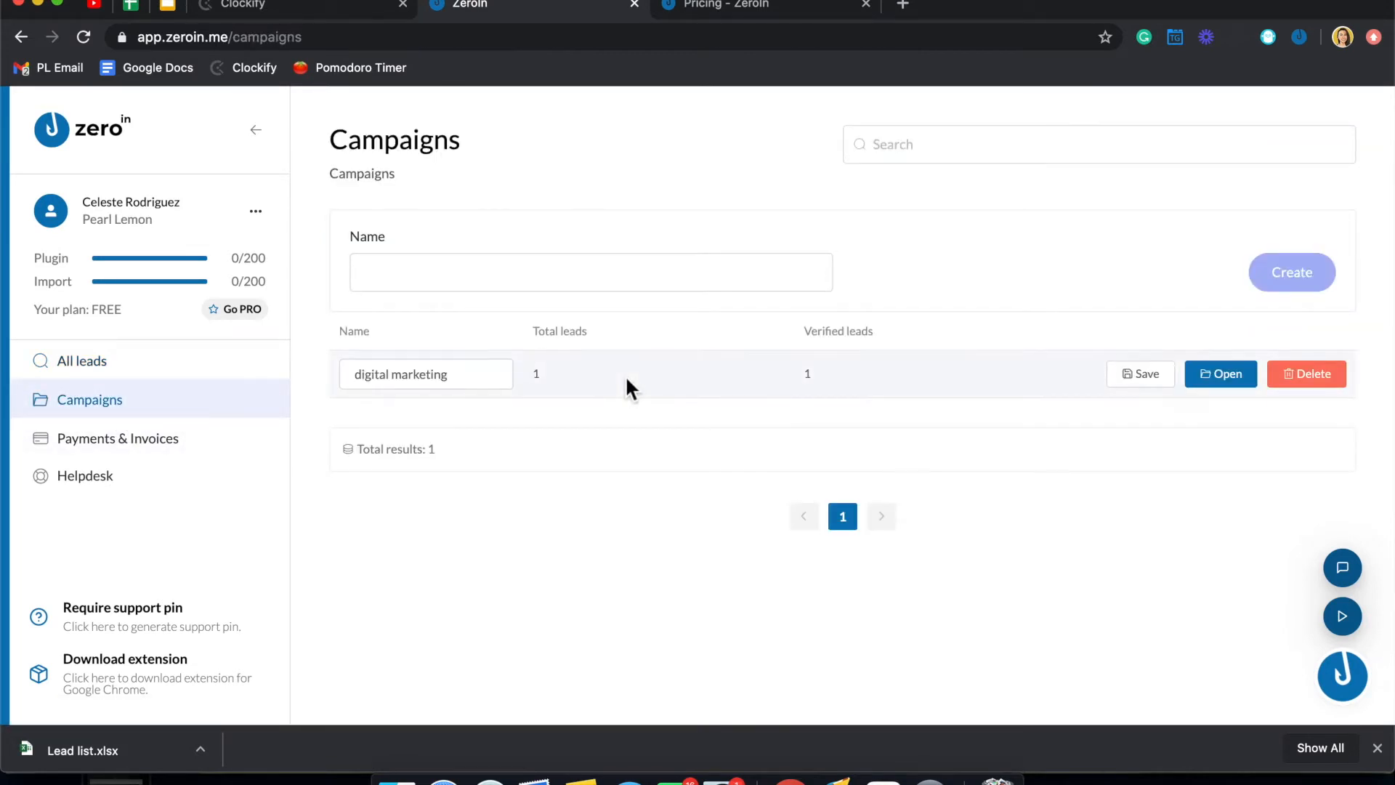
{"action": "mouse_move", "coordinate": [559, 418]}
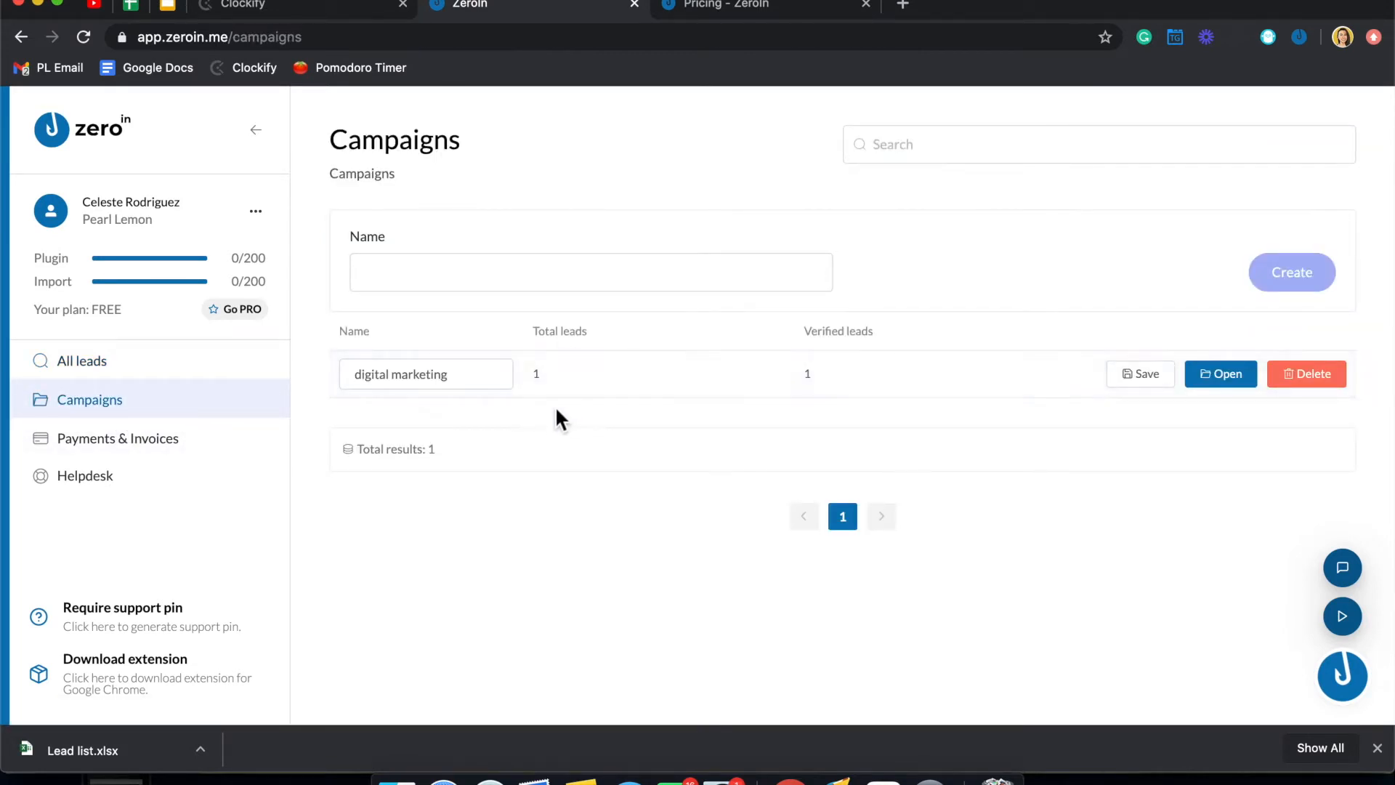
{"action": "mouse_move", "coordinate": [800, 425]}
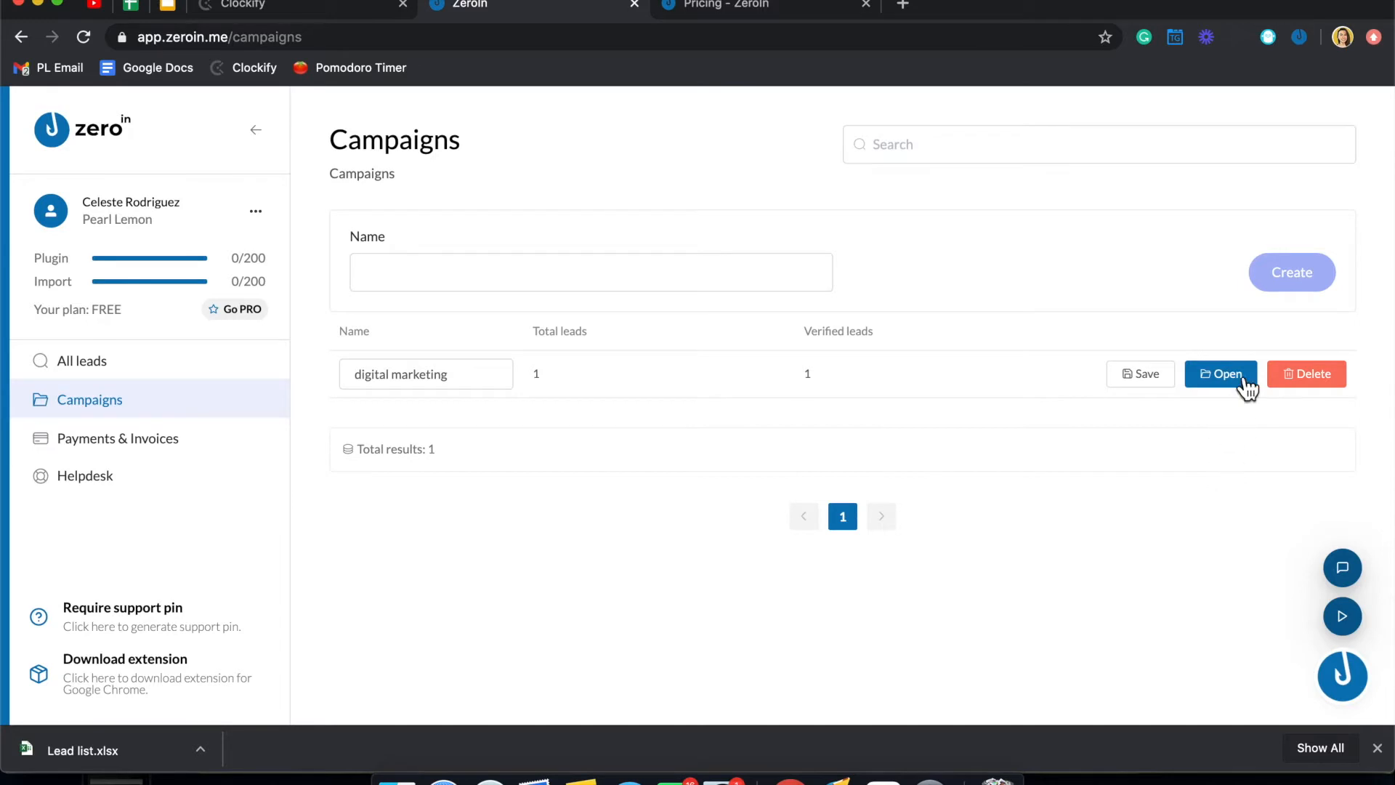
{"action": "mouse_move", "coordinate": [237, 444]}
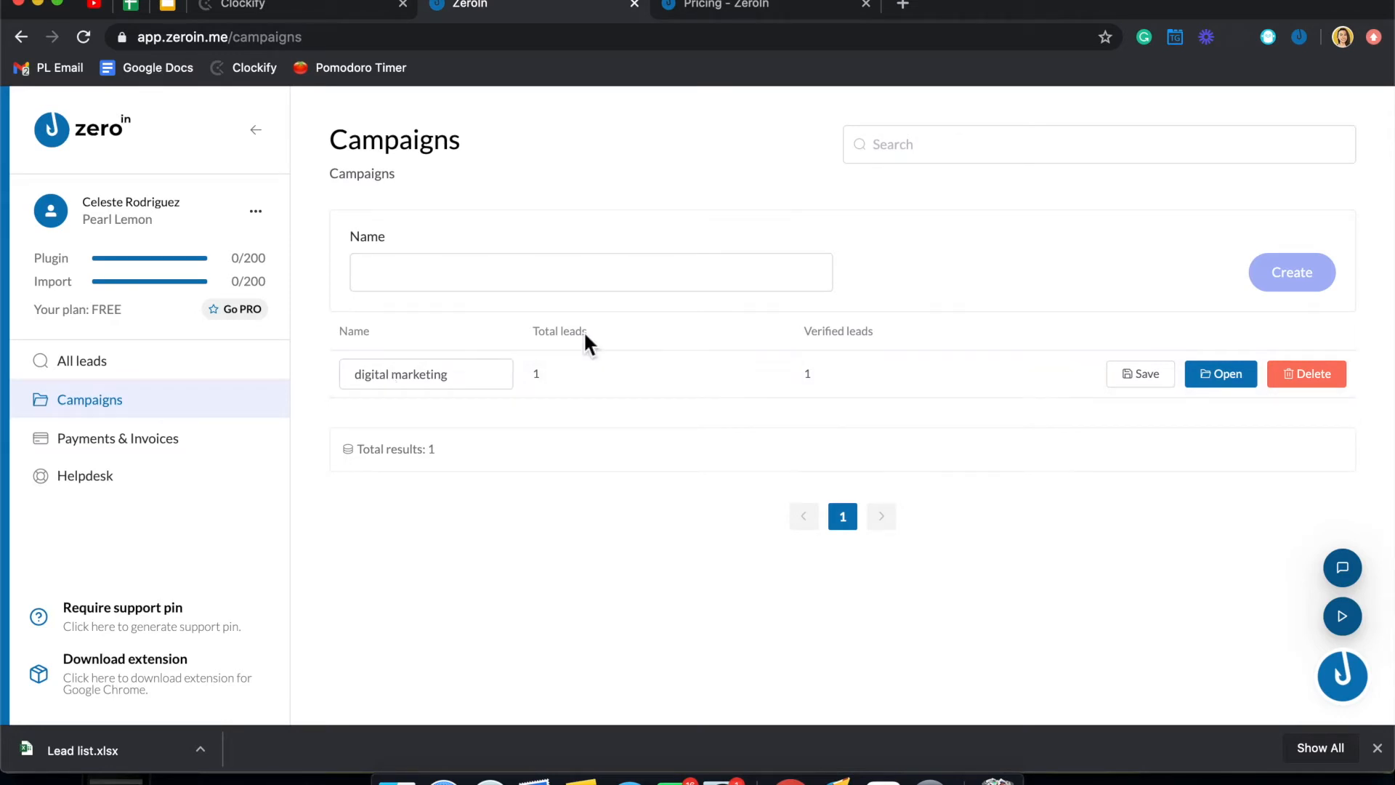
{"action": "mouse_move", "coordinate": [1101, 80]}
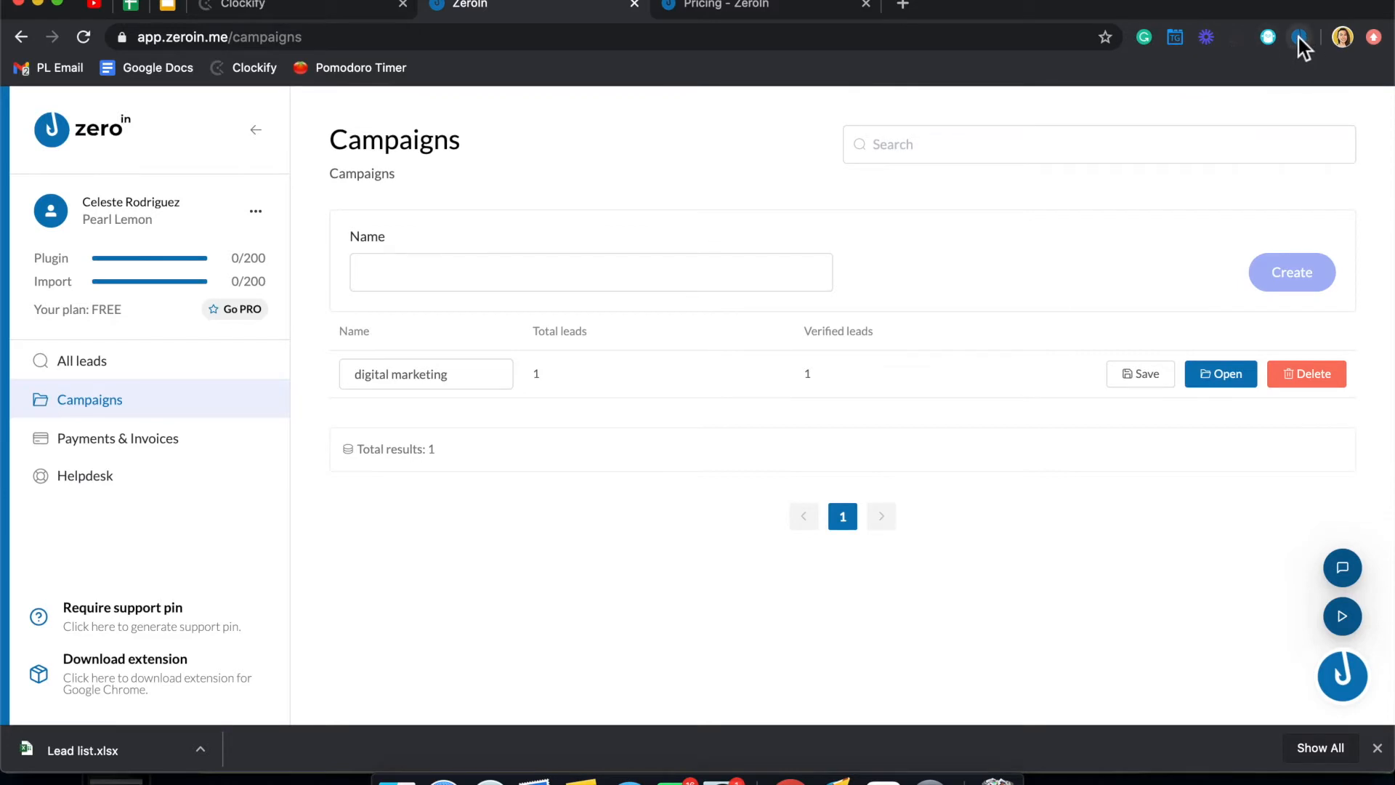
{"action": "mouse_move", "coordinate": [1300, 37]}
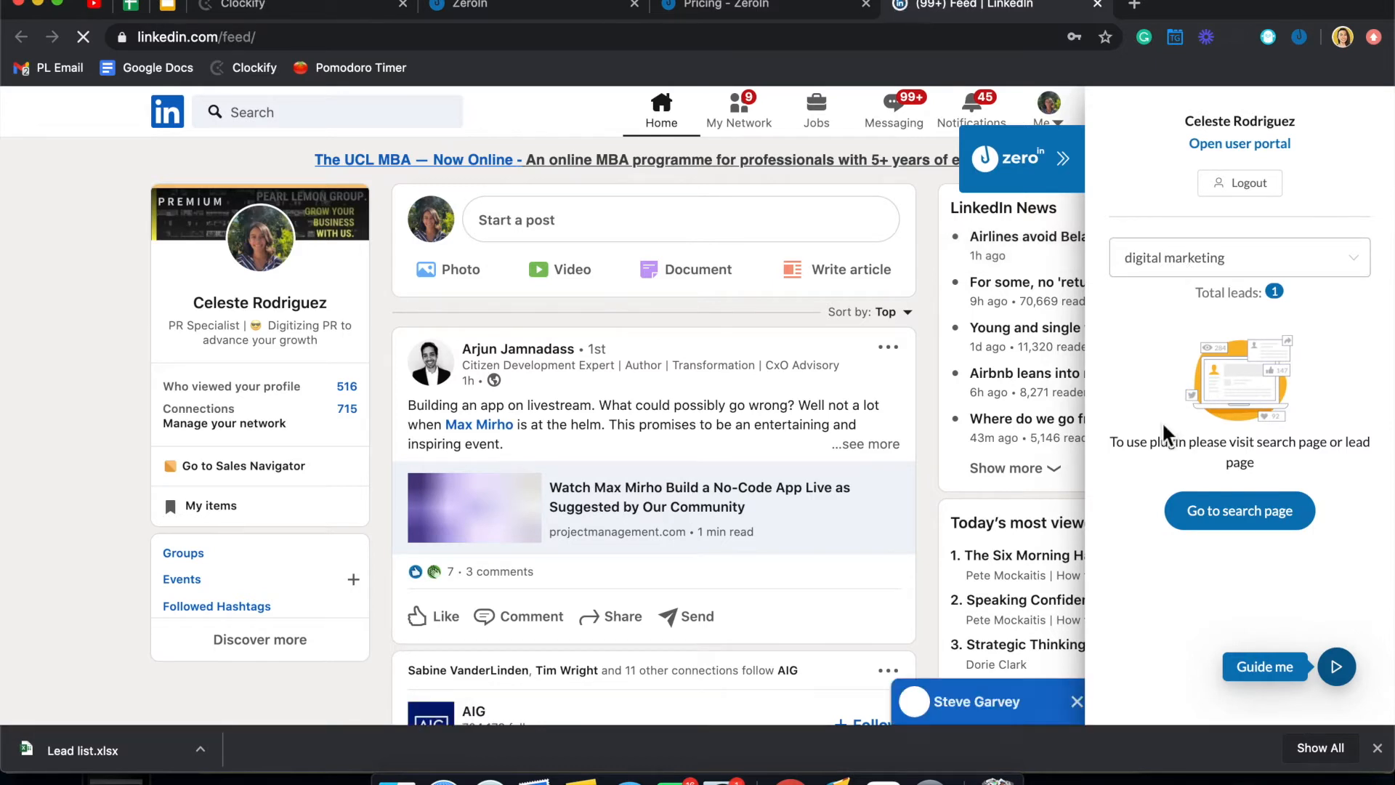
{"action": "mouse_move", "coordinate": [1184, 598]}
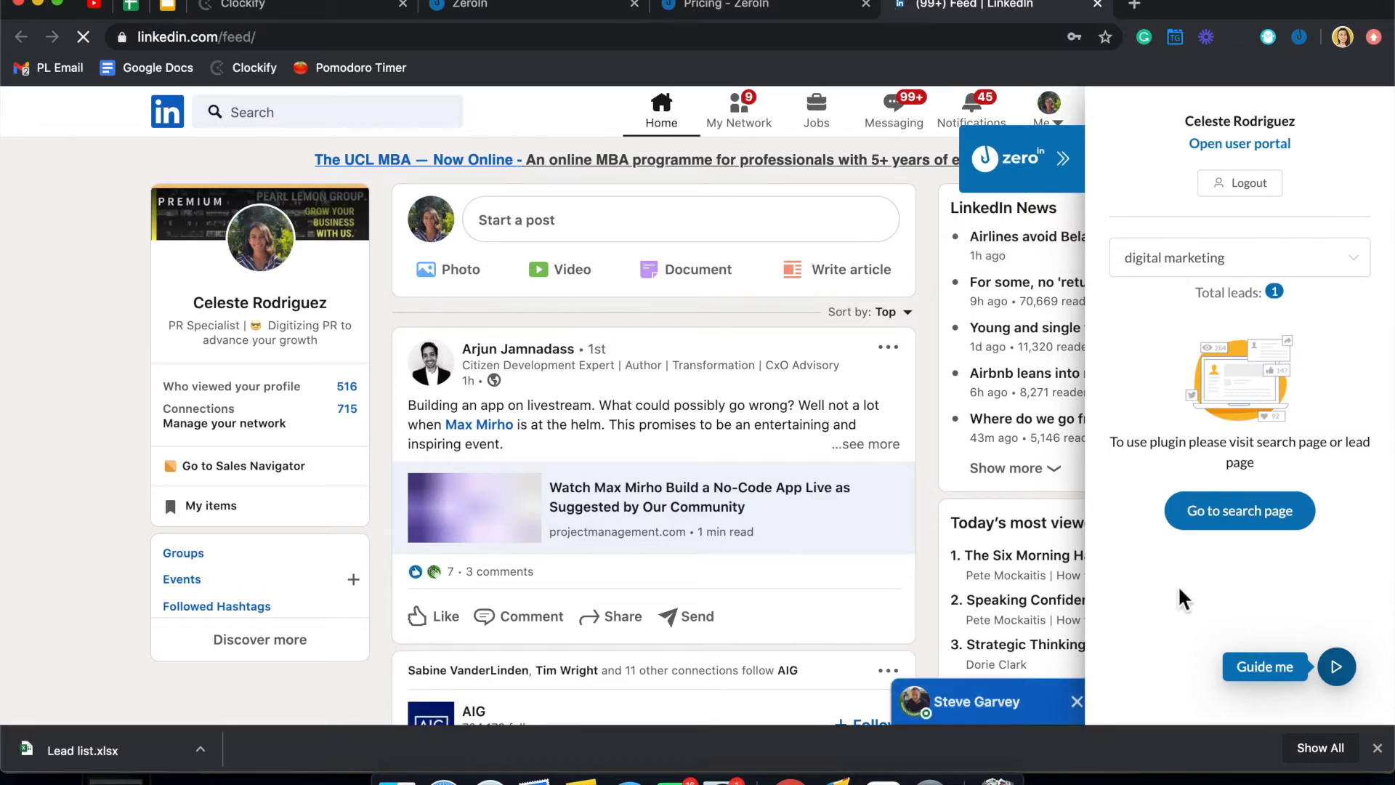
Rerun the recent 'digital marketing' LinkedIn search to load the people results
{"action": "left_click", "coordinate": [329, 111]}
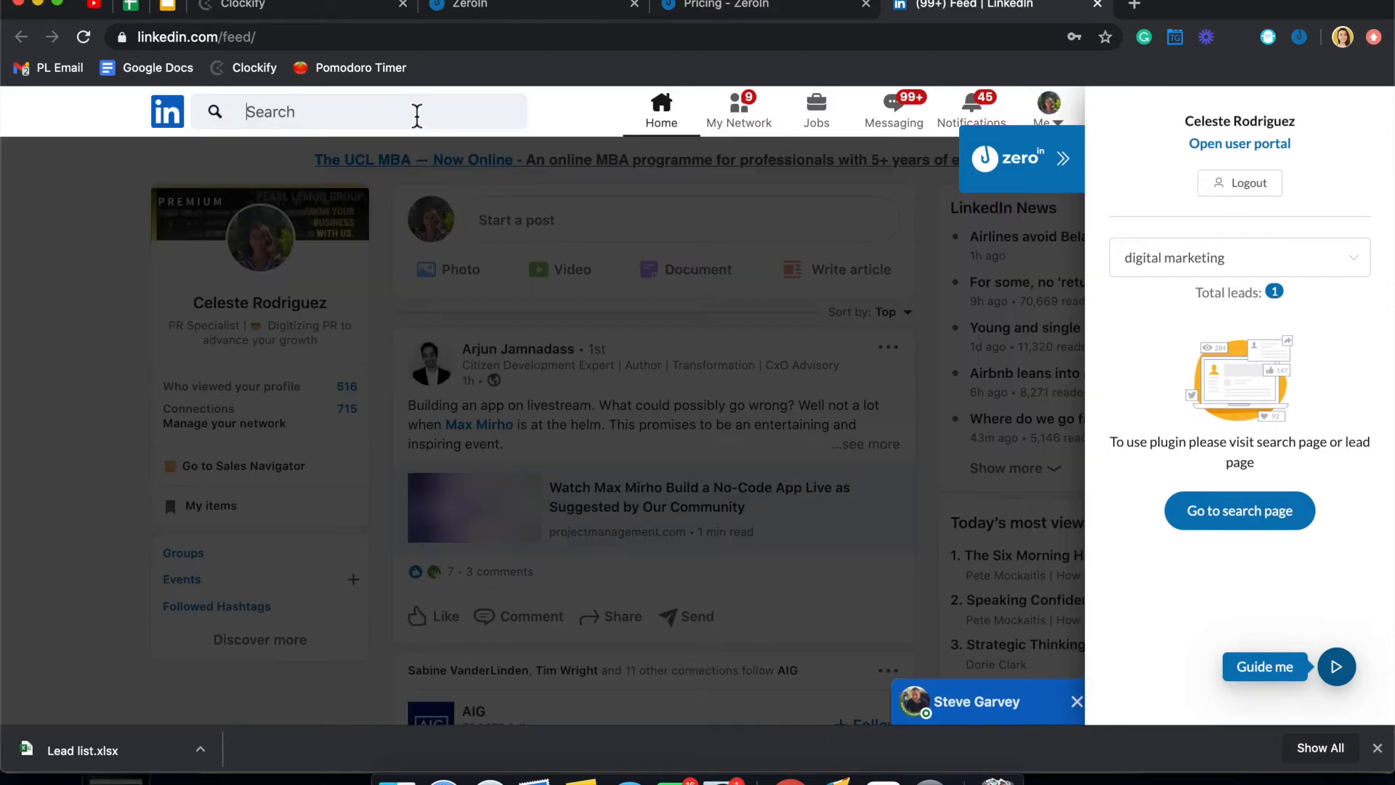
{"action": "left_click", "coordinate": [330, 112]}
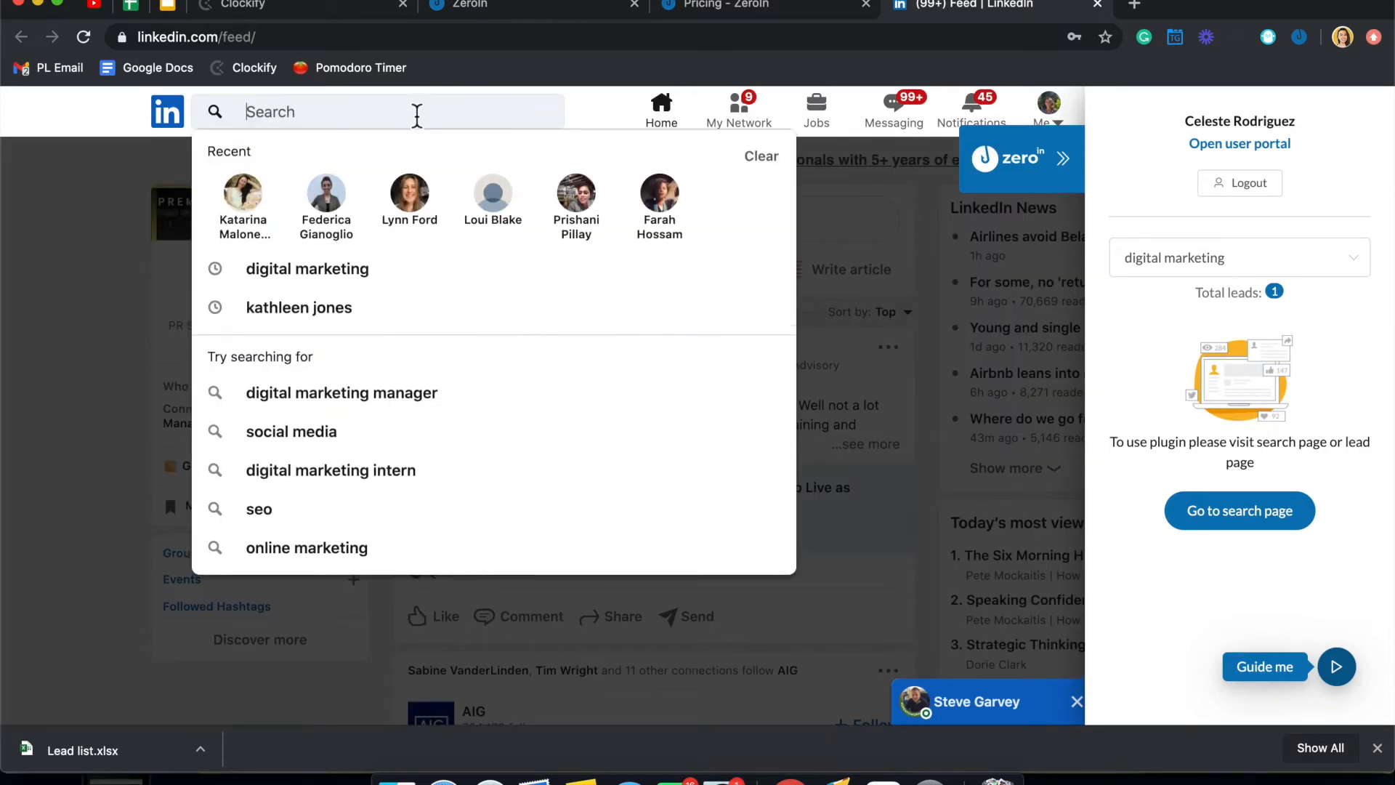
{"action": "mouse_move", "coordinate": [299, 306]}
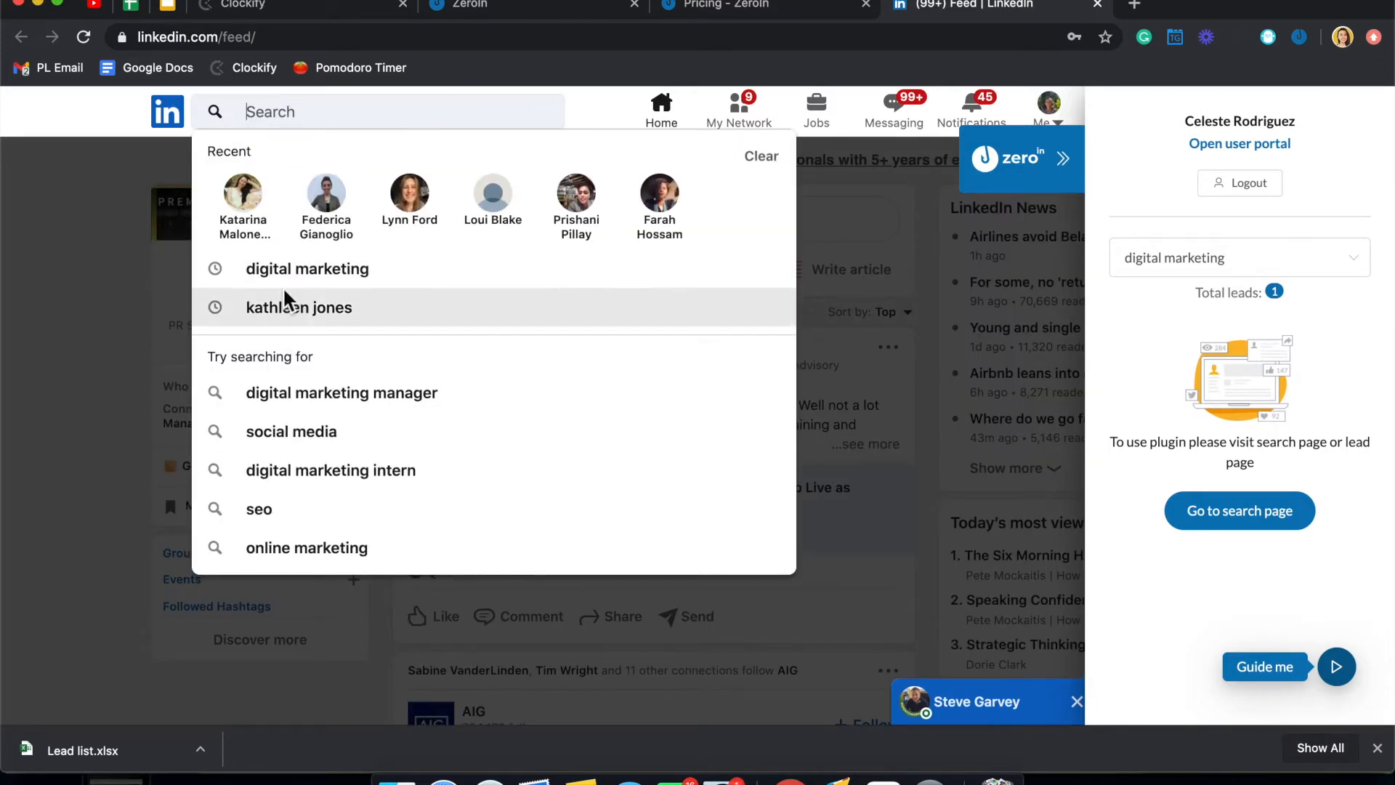
{"action": "left_click", "coordinate": [306, 269]}
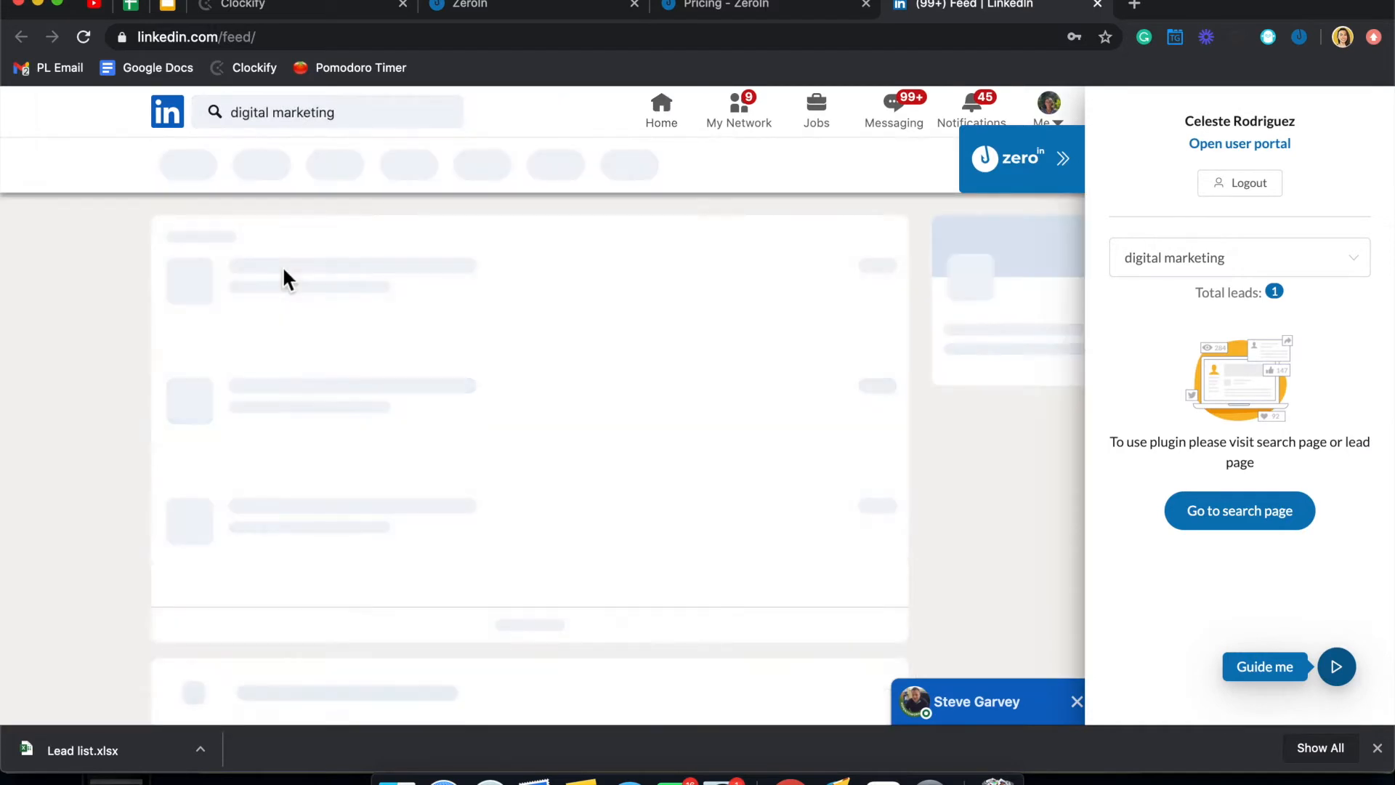
{"action": "key", "text": "Enter"}
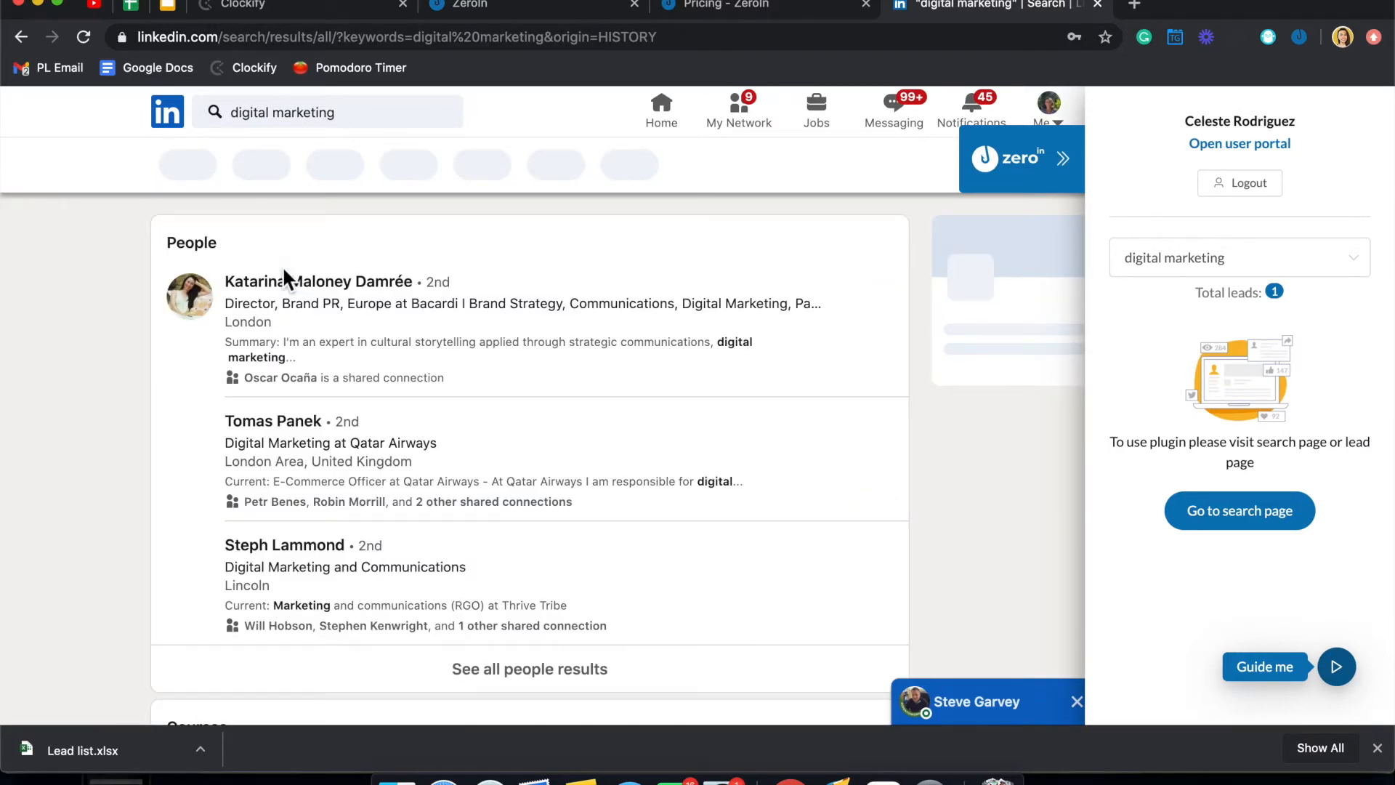
{"action": "mouse_move", "coordinate": [484, 460]}
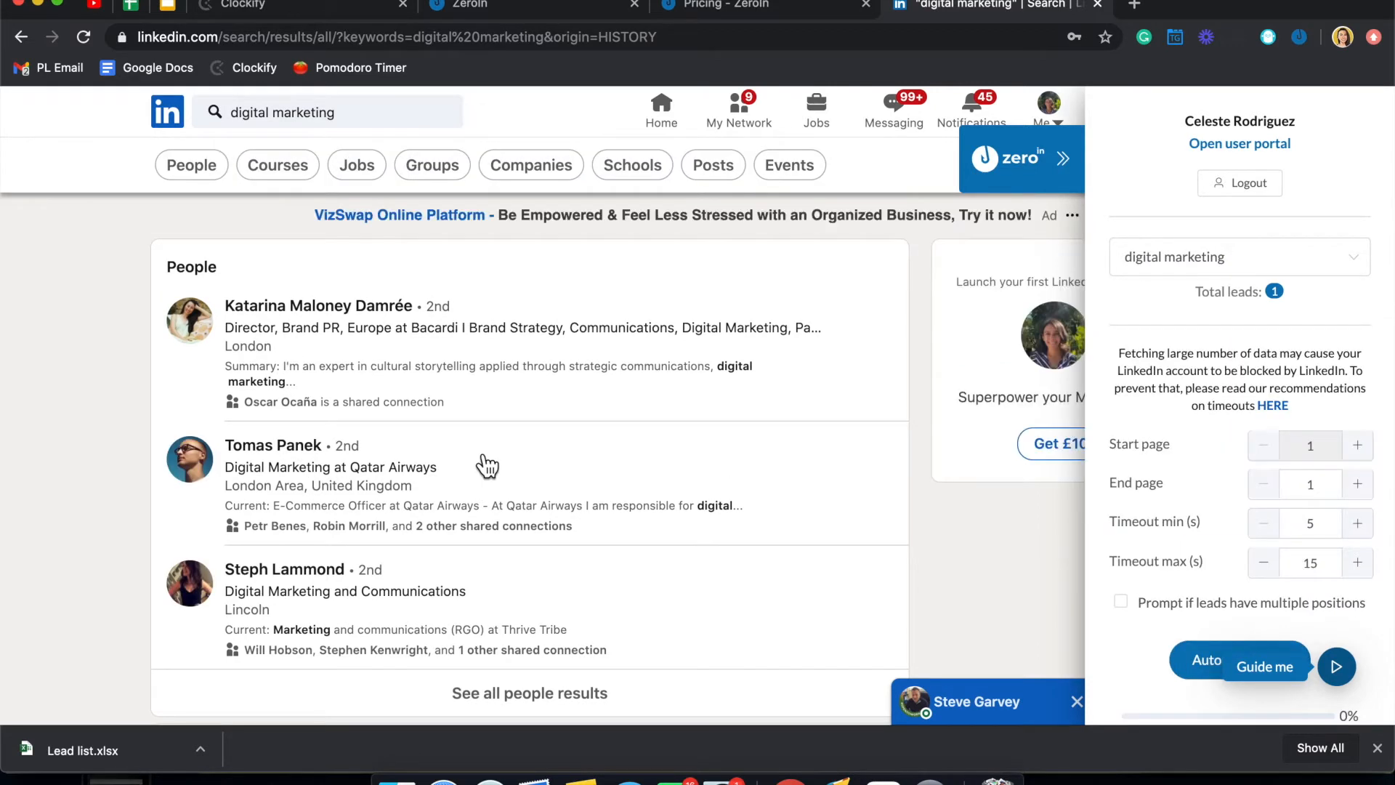
{"action": "left_click", "coordinate": [273, 445]}
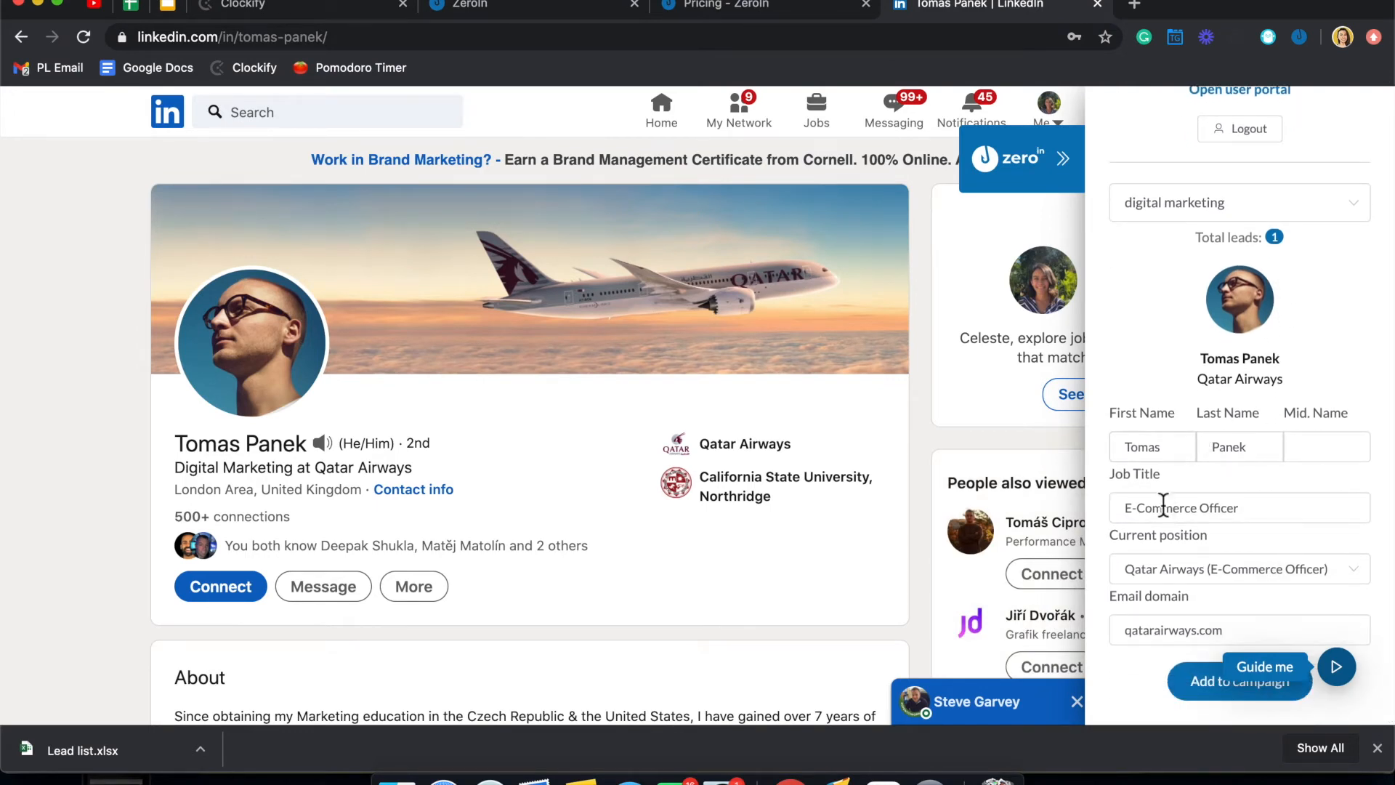
{"action": "scroll", "scroll_direction": "down", "scroll_amount": 3}
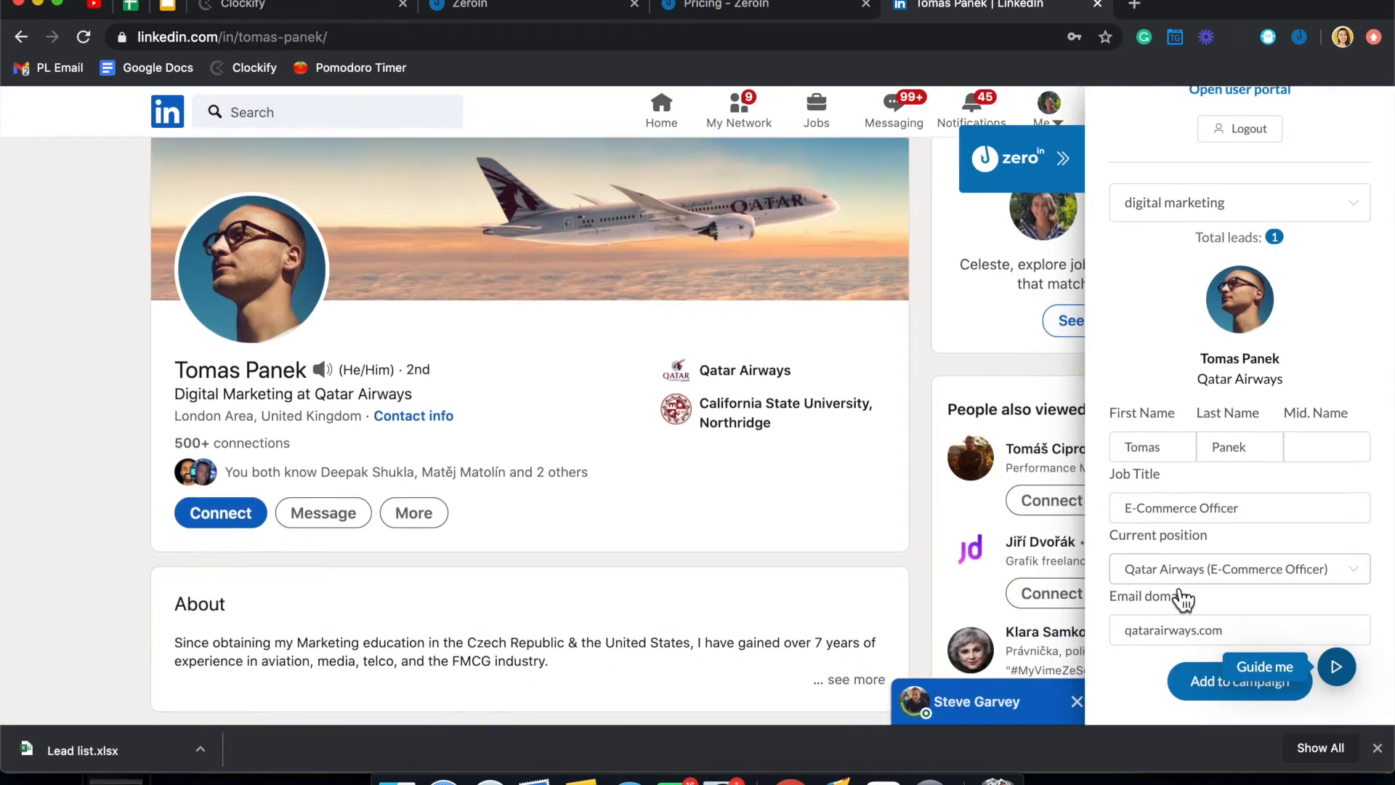
{"action": "scroll", "scroll_direction": "down", "scroll_amount": 3}
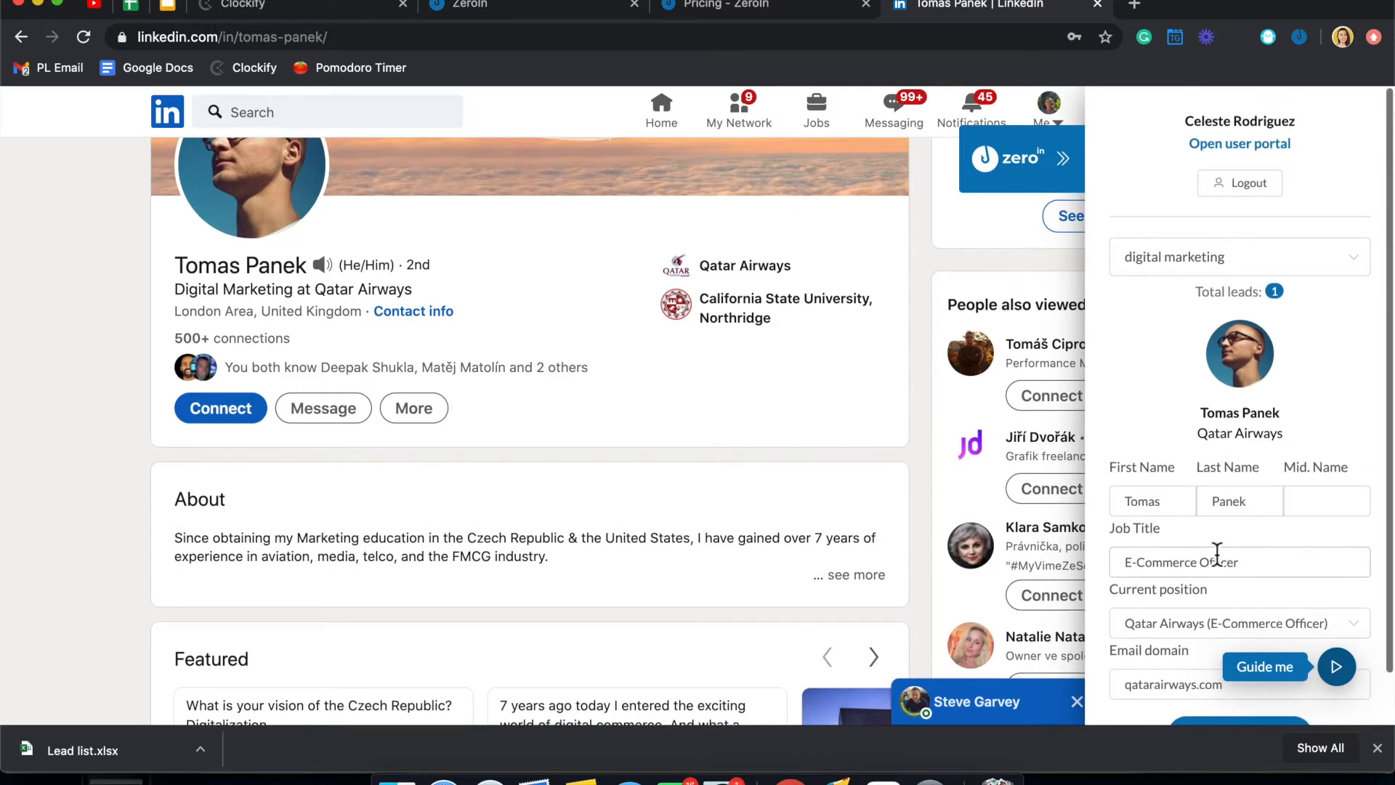
{"action": "scroll", "scroll_direction": "down", "scroll_amount": 3}
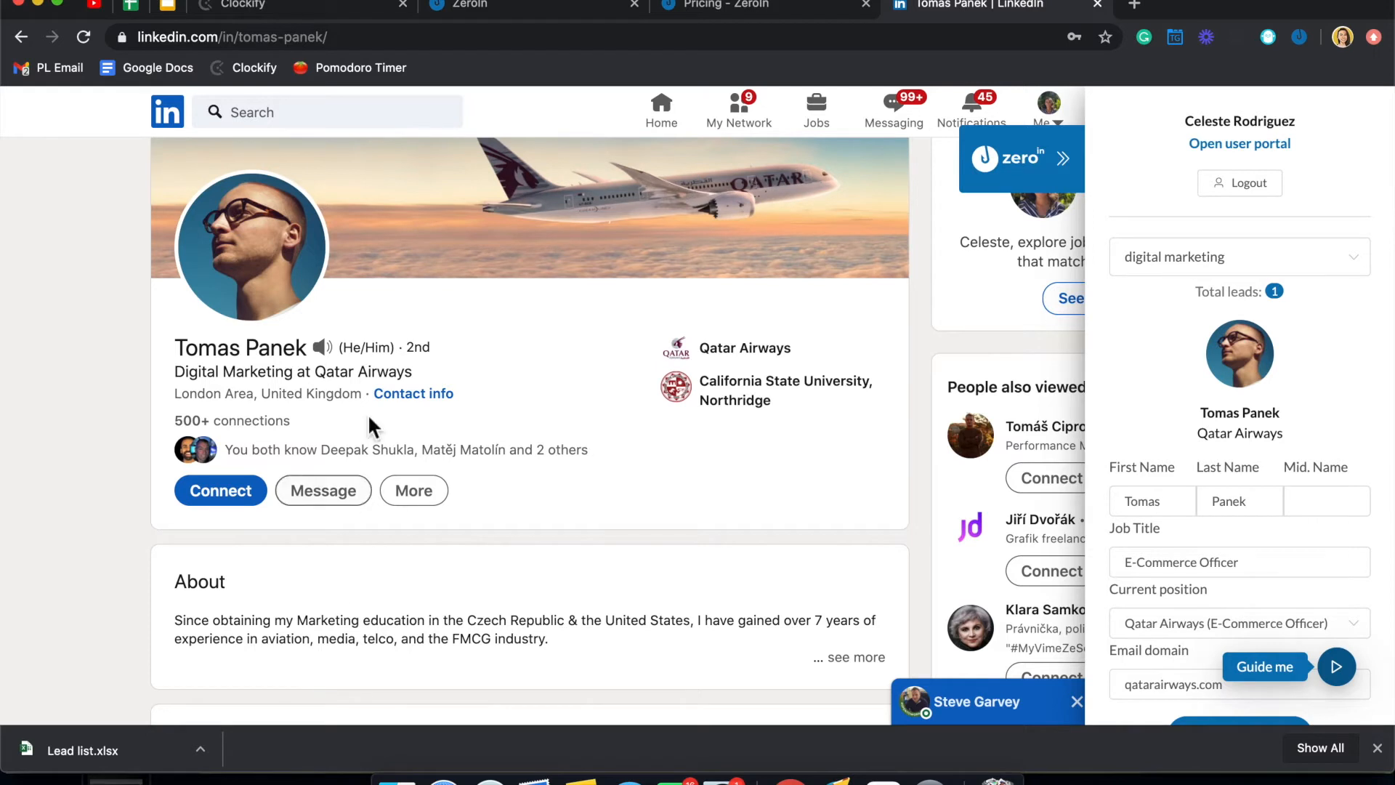
{"action": "mouse_move", "coordinate": [385, 534]}
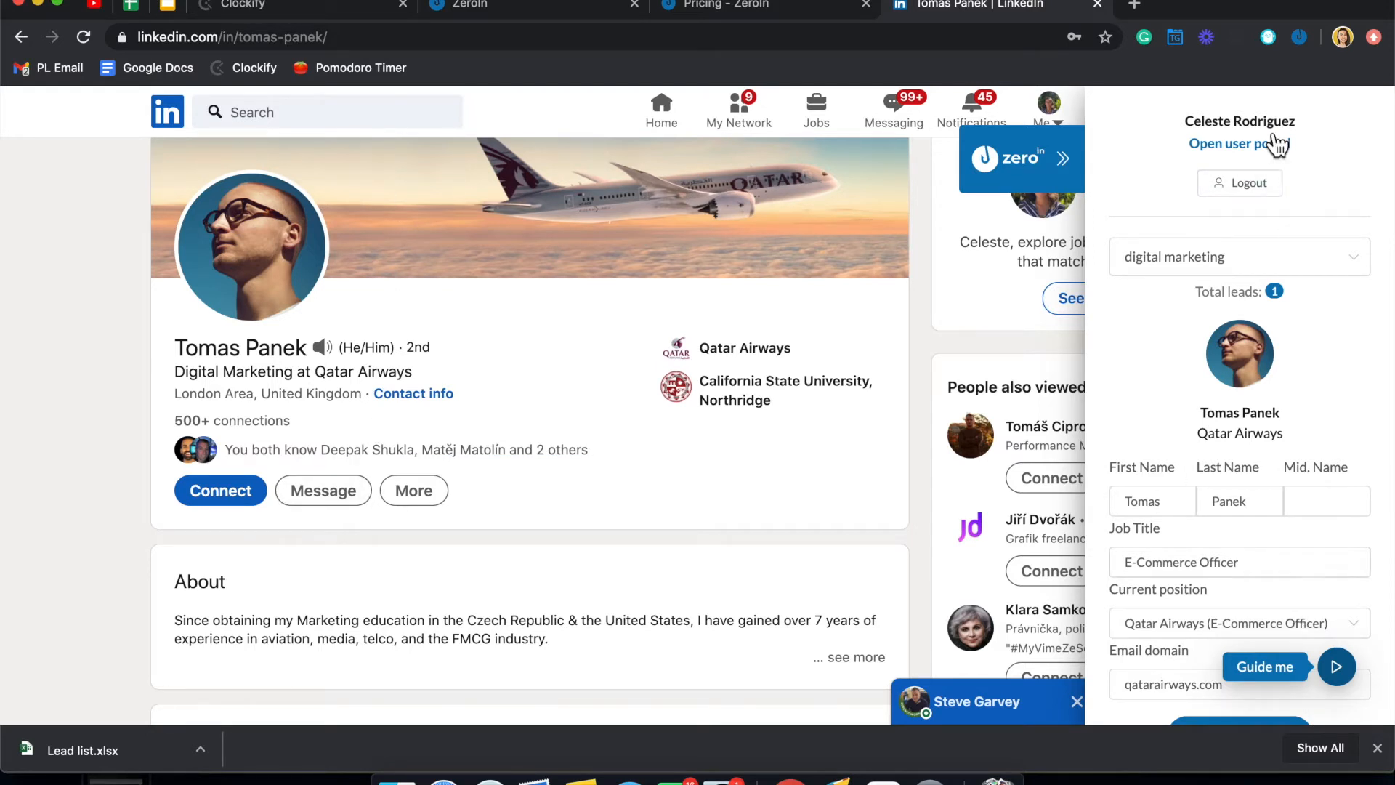
{"action": "mouse_move", "coordinate": [1272, 277]}
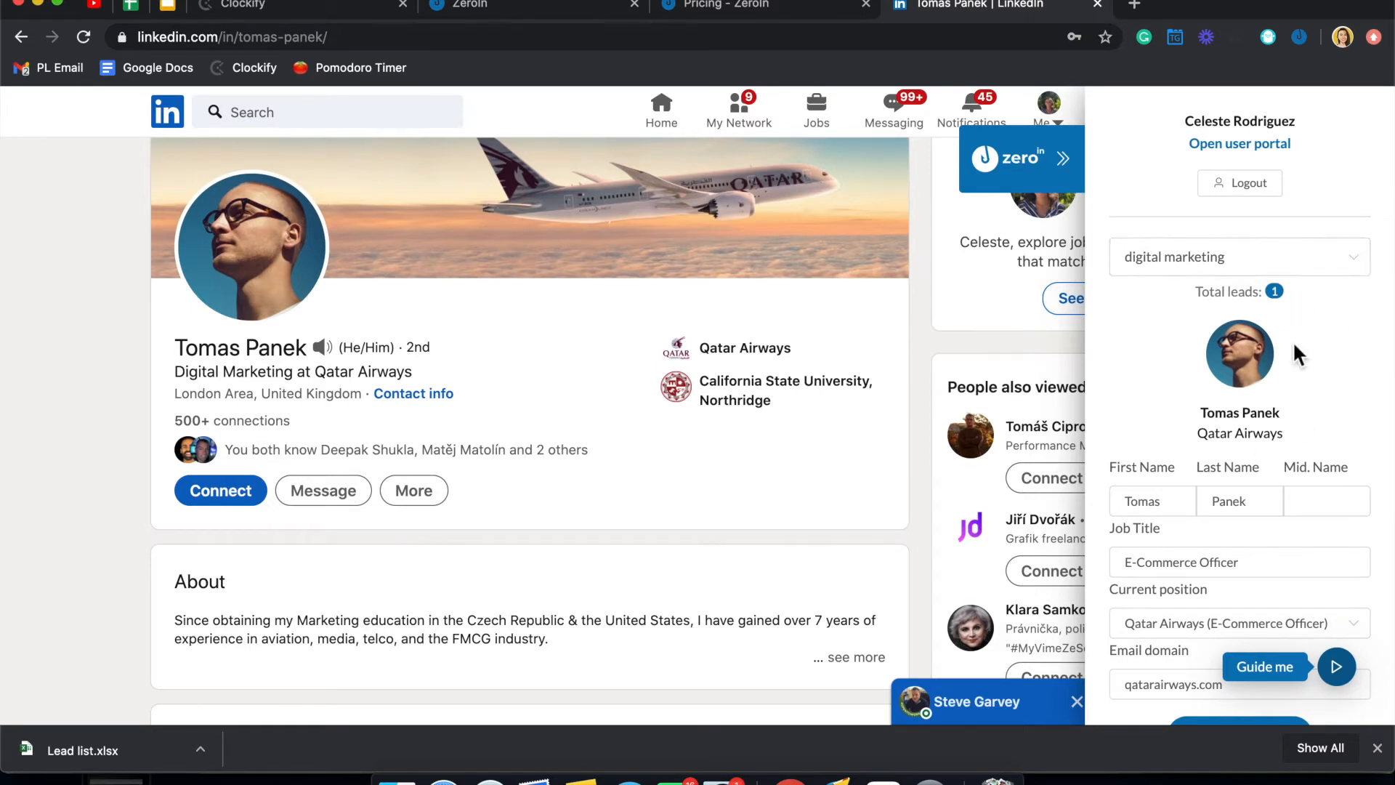
{"action": "scroll", "scroll_direction": "down", "scroll_amount": 3}
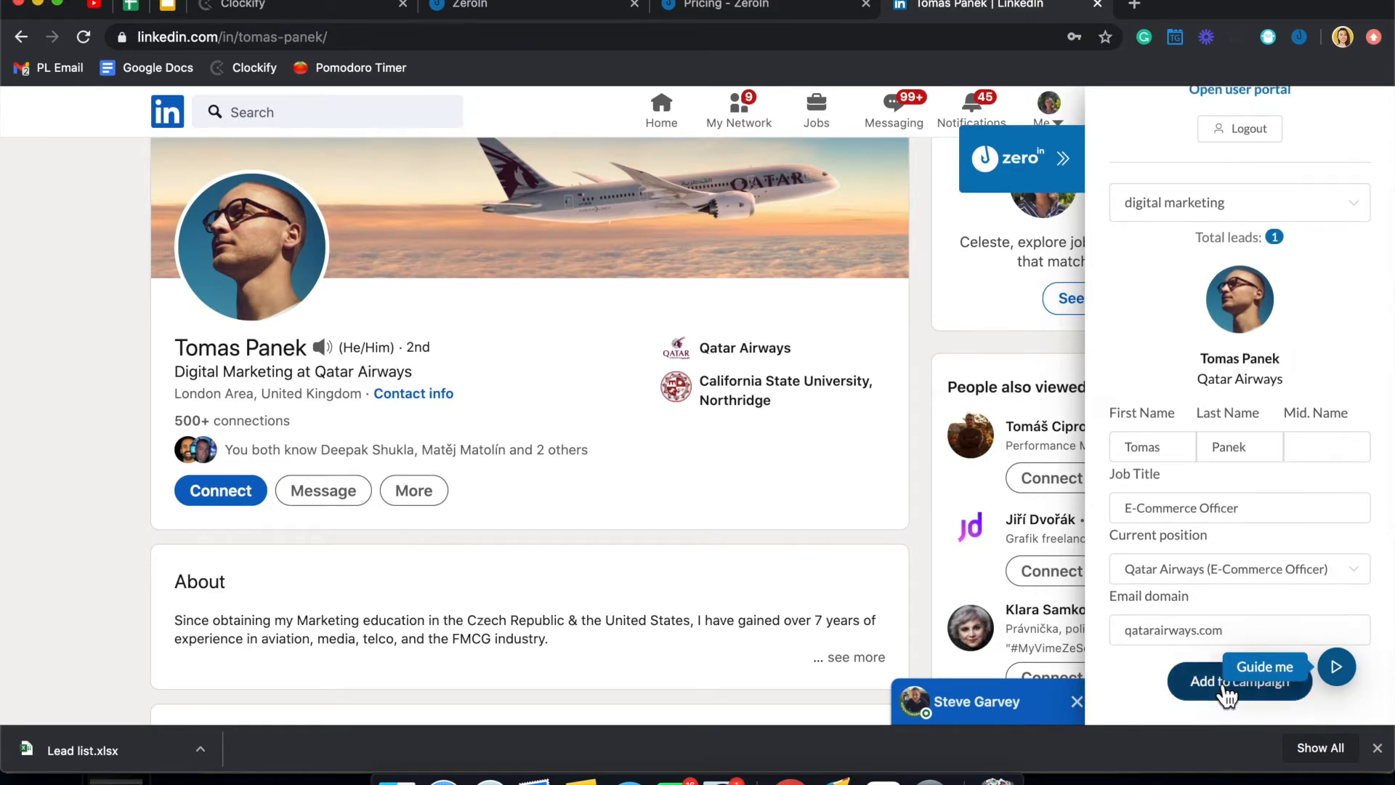
{"action": "left_click", "coordinate": [1236, 681]}
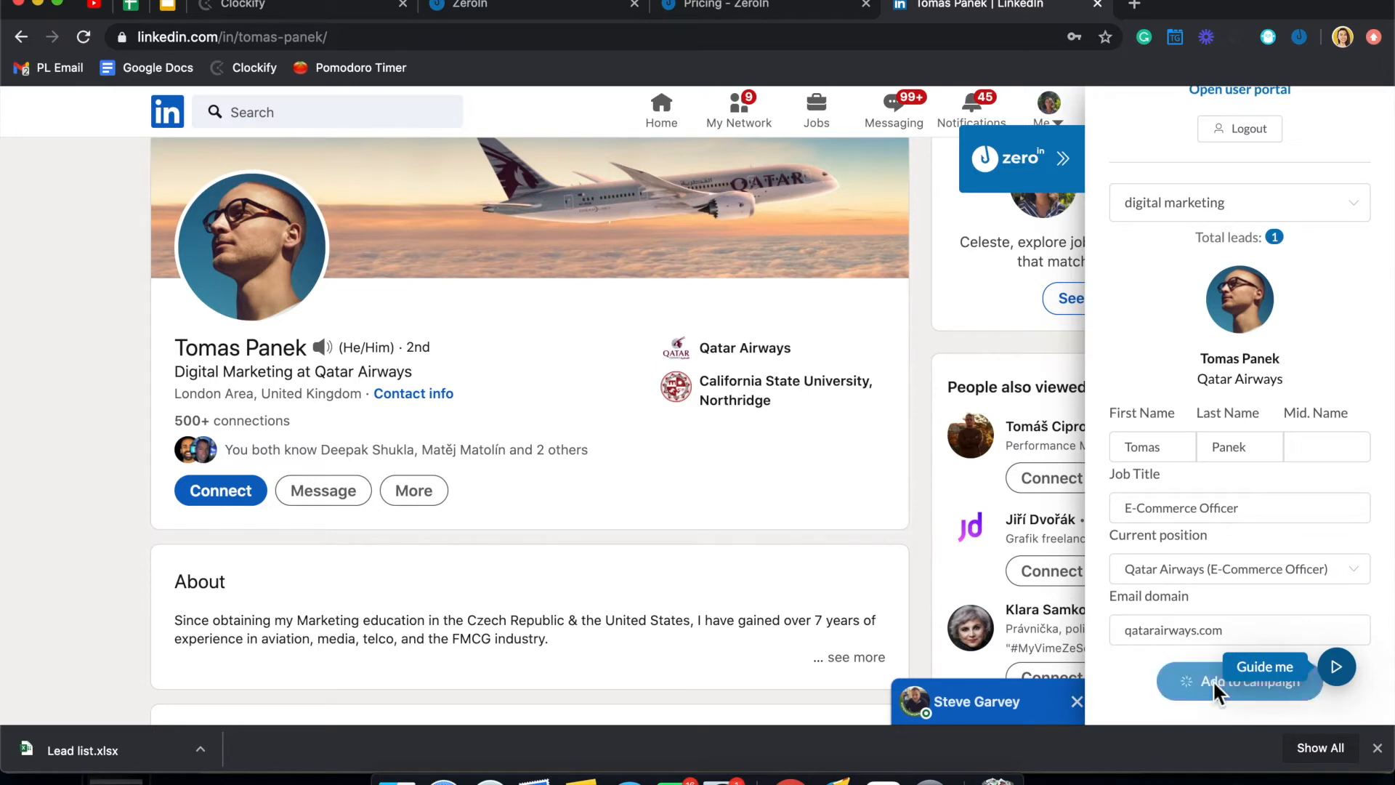
{"action": "left_click", "coordinate": [1238, 681]}
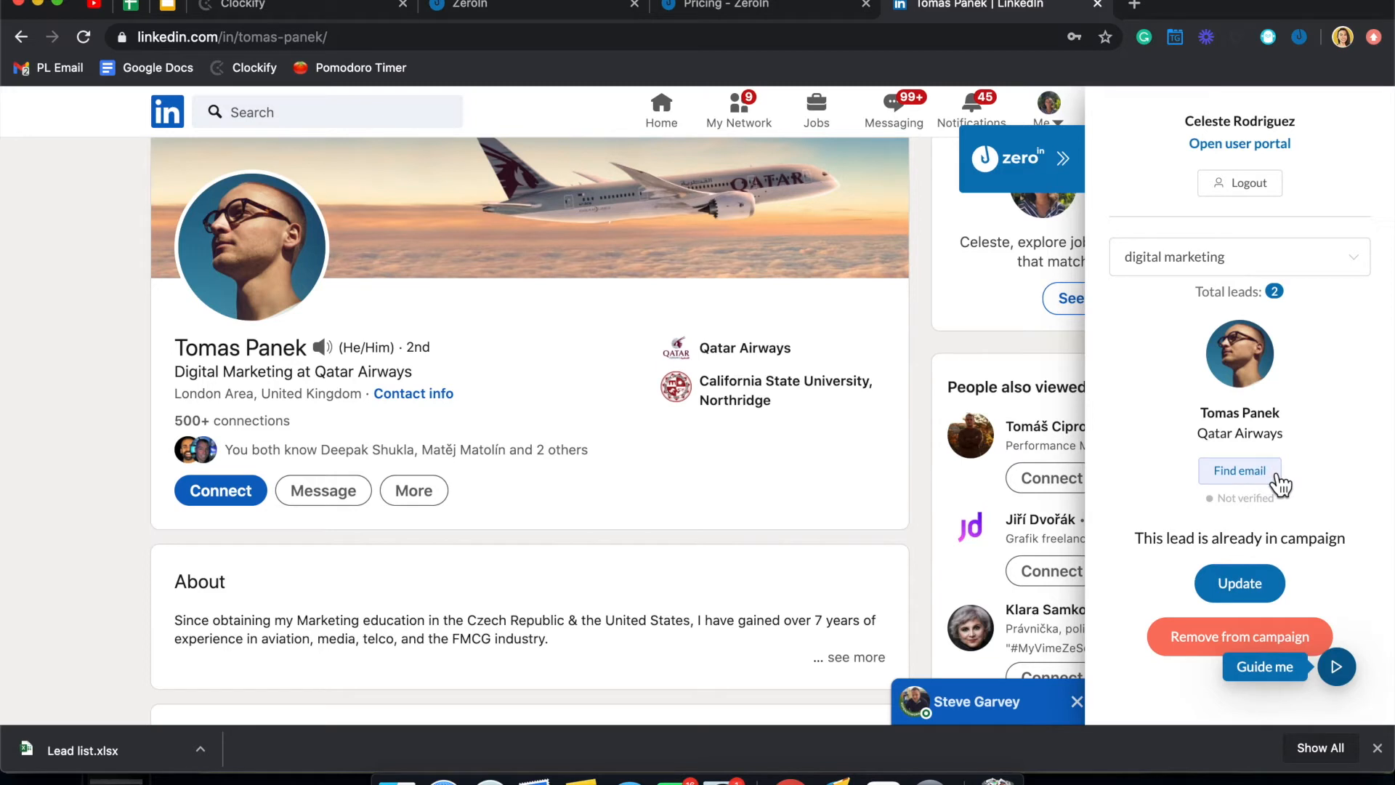
{"action": "left_click", "coordinate": [1238, 470]}
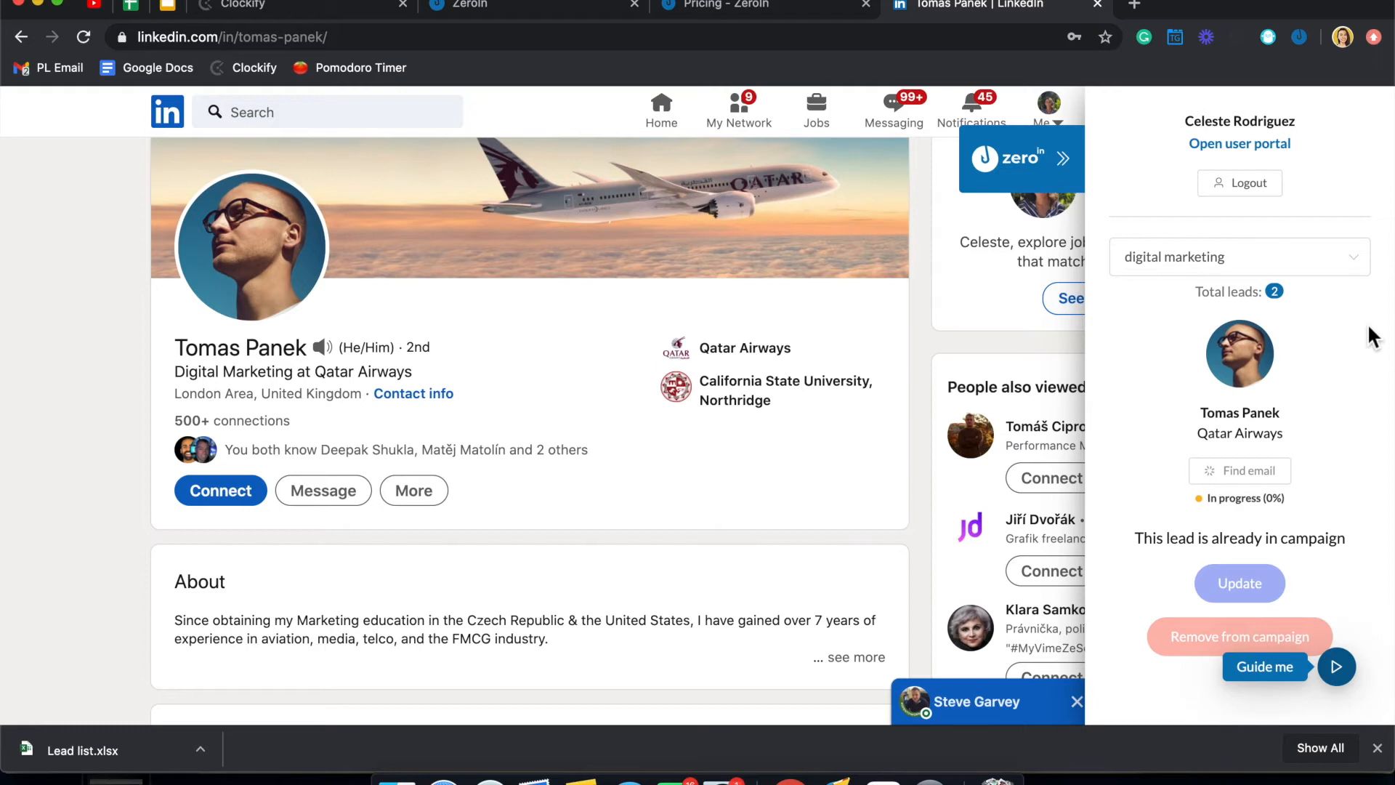
{"action": "left_click", "coordinate": [1238, 471]}
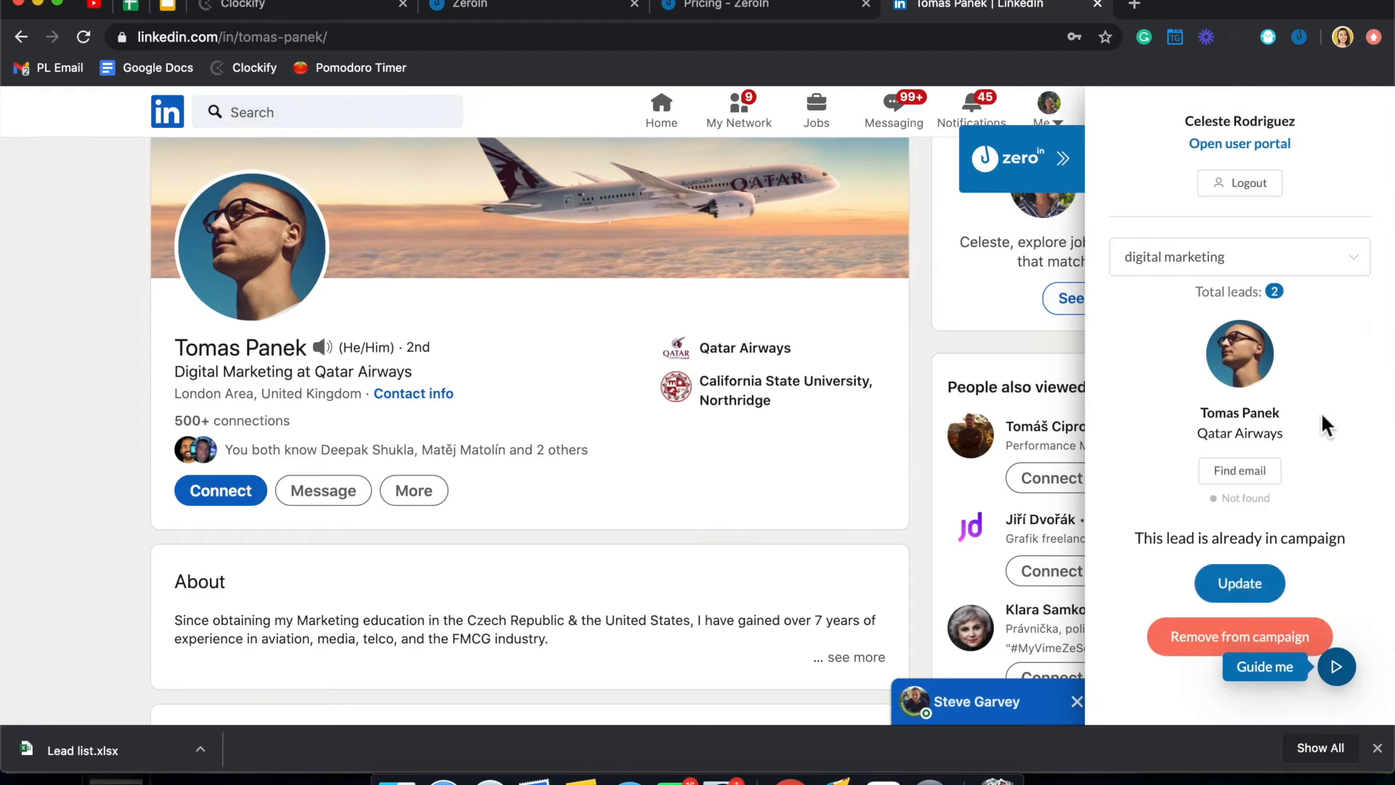
{"action": "mouse_move", "coordinate": [1115, 503]}
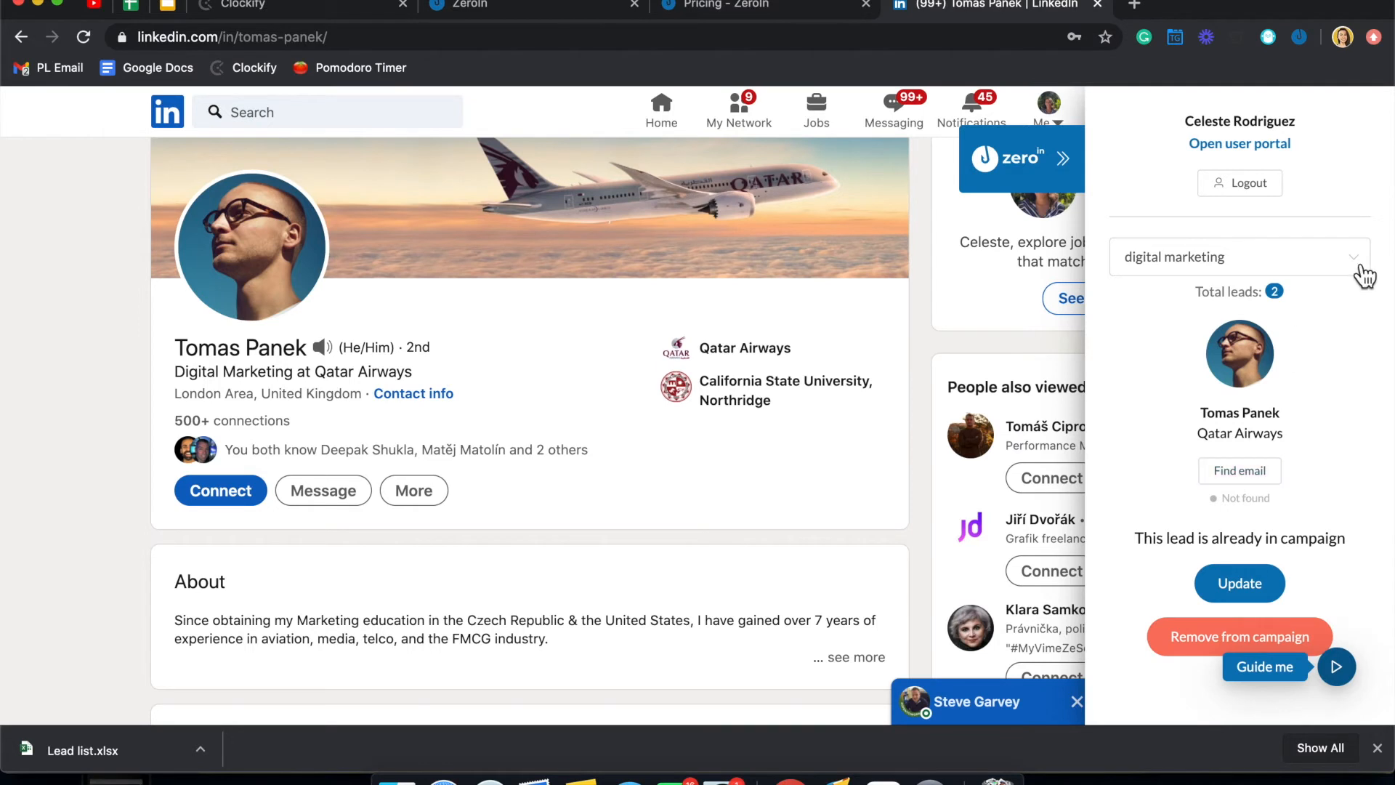
{"action": "mouse_move", "coordinate": [1289, 459]}
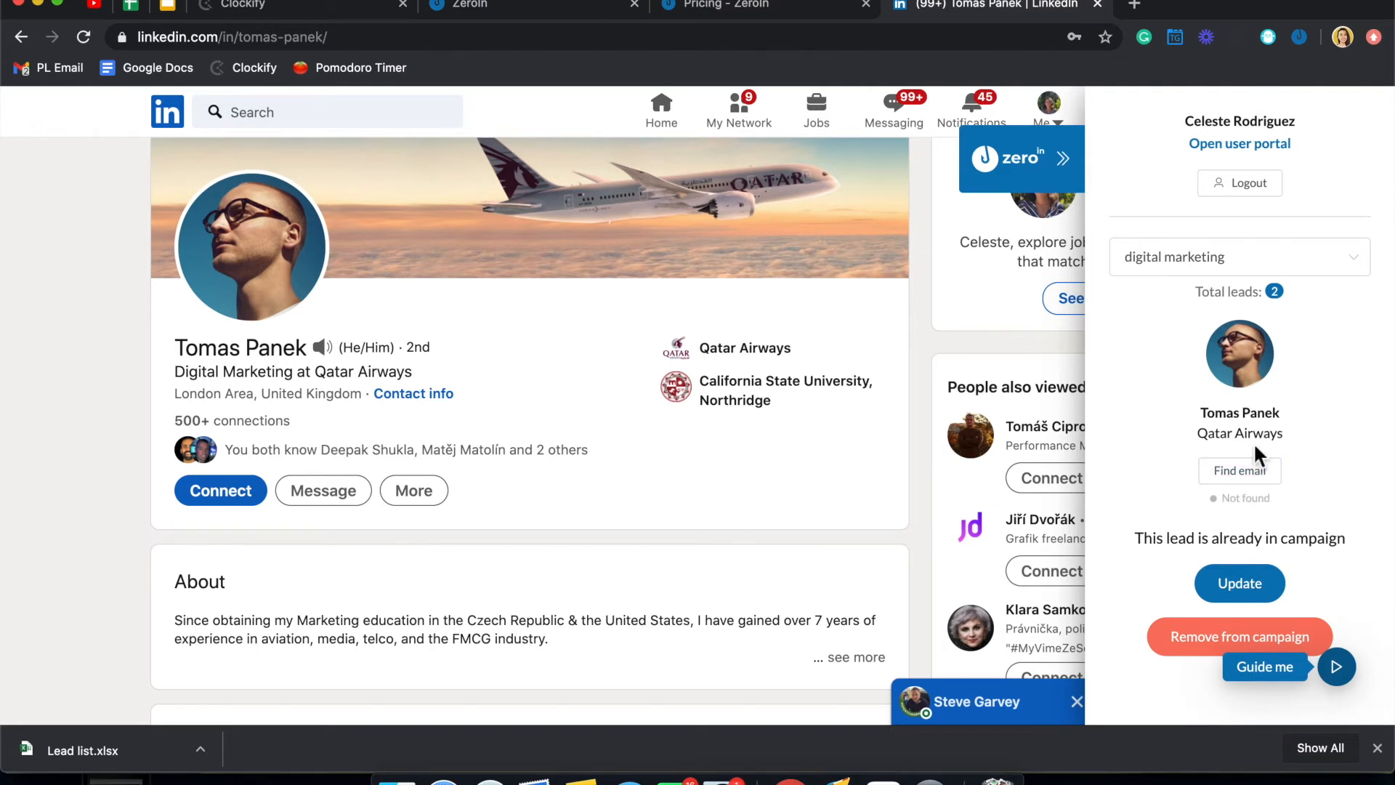
{"action": "mouse_move", "coordinate": [725, 27]}
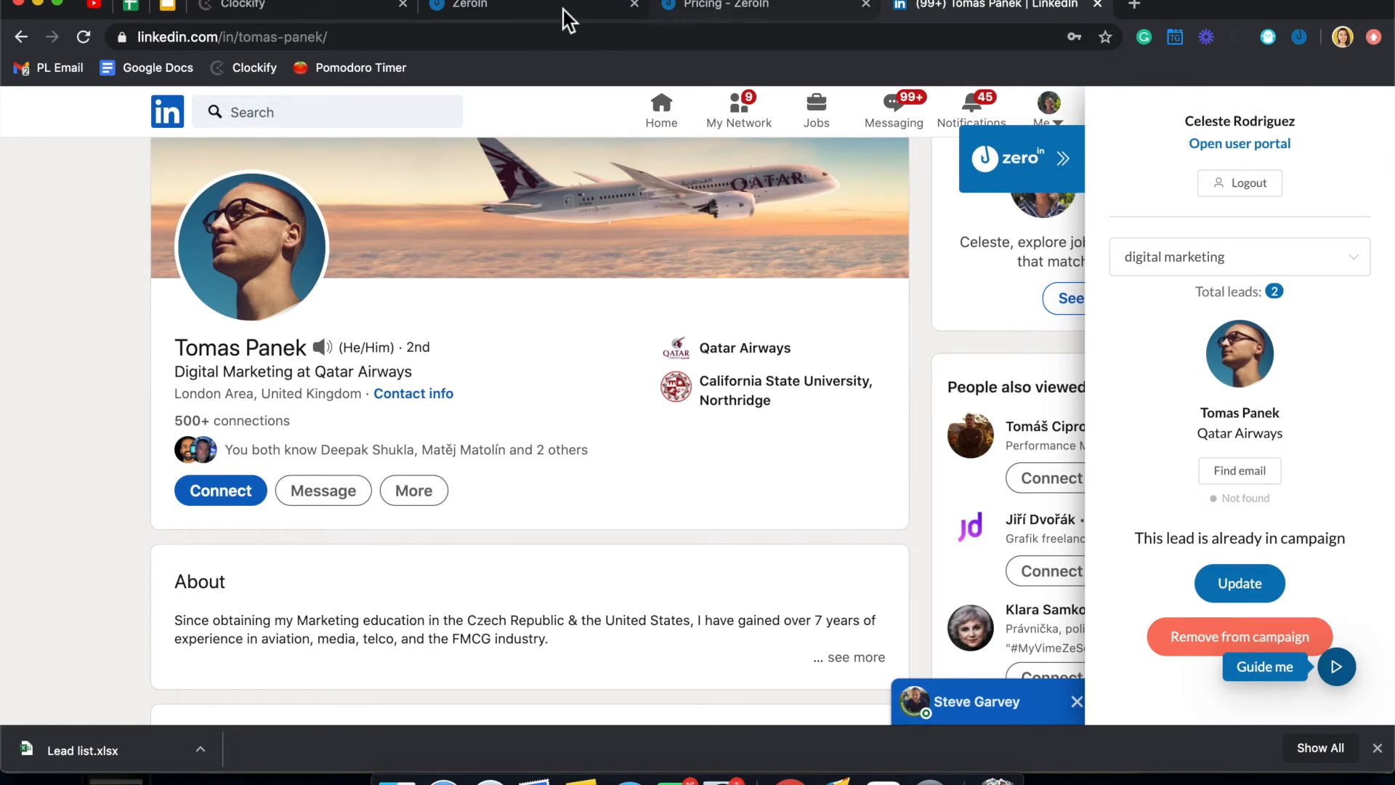
{"action": "left_click", "coordinate": [472, 5]}
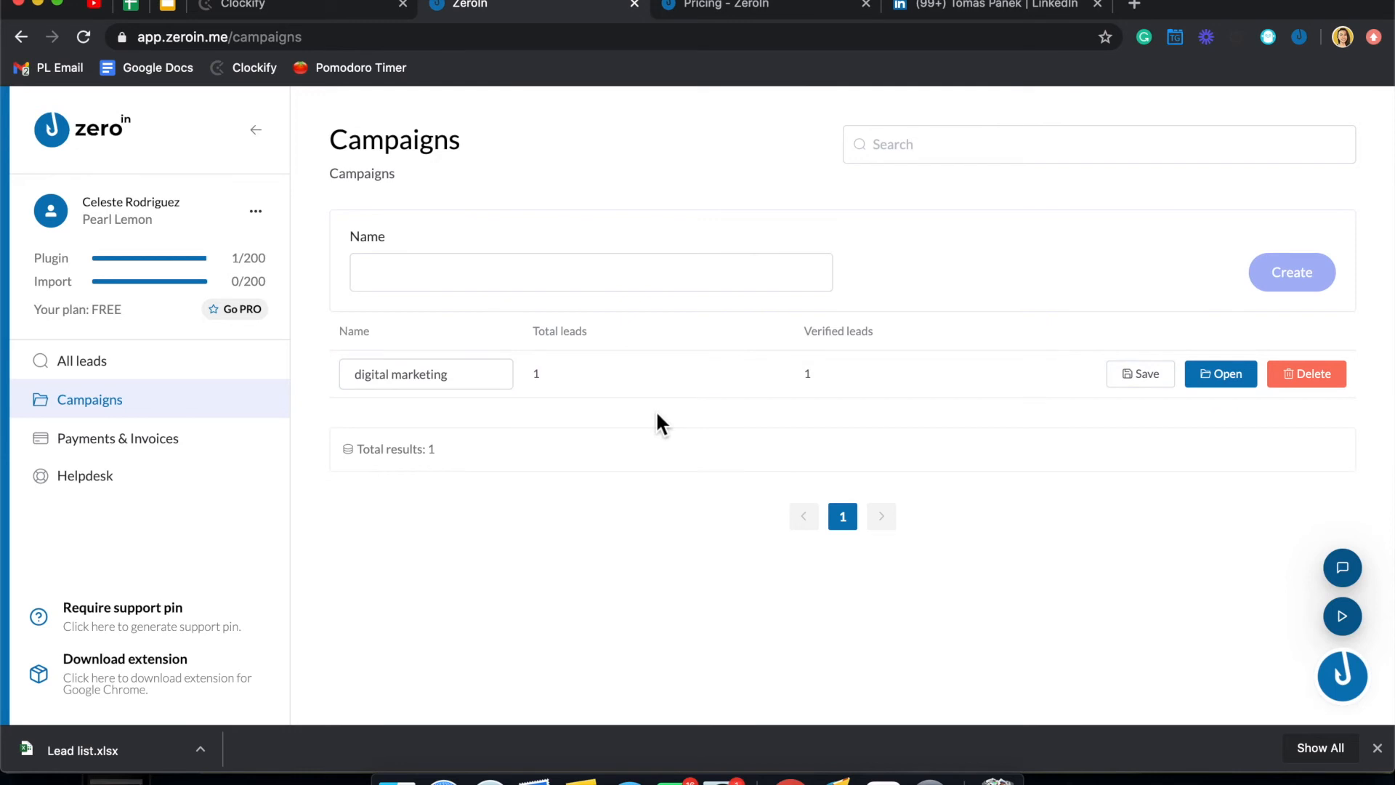
{"action": "mouse_move", "coordinate": [939, 9]}
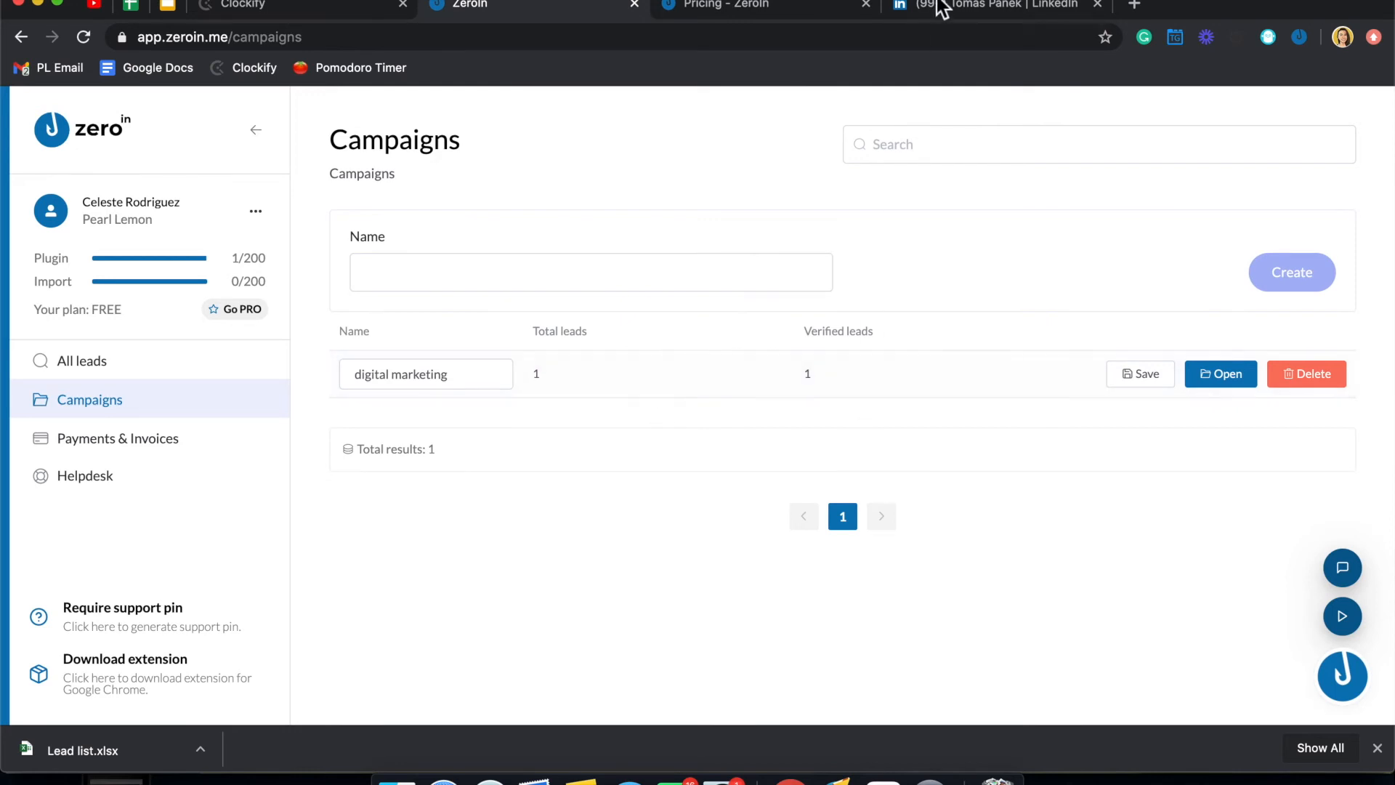